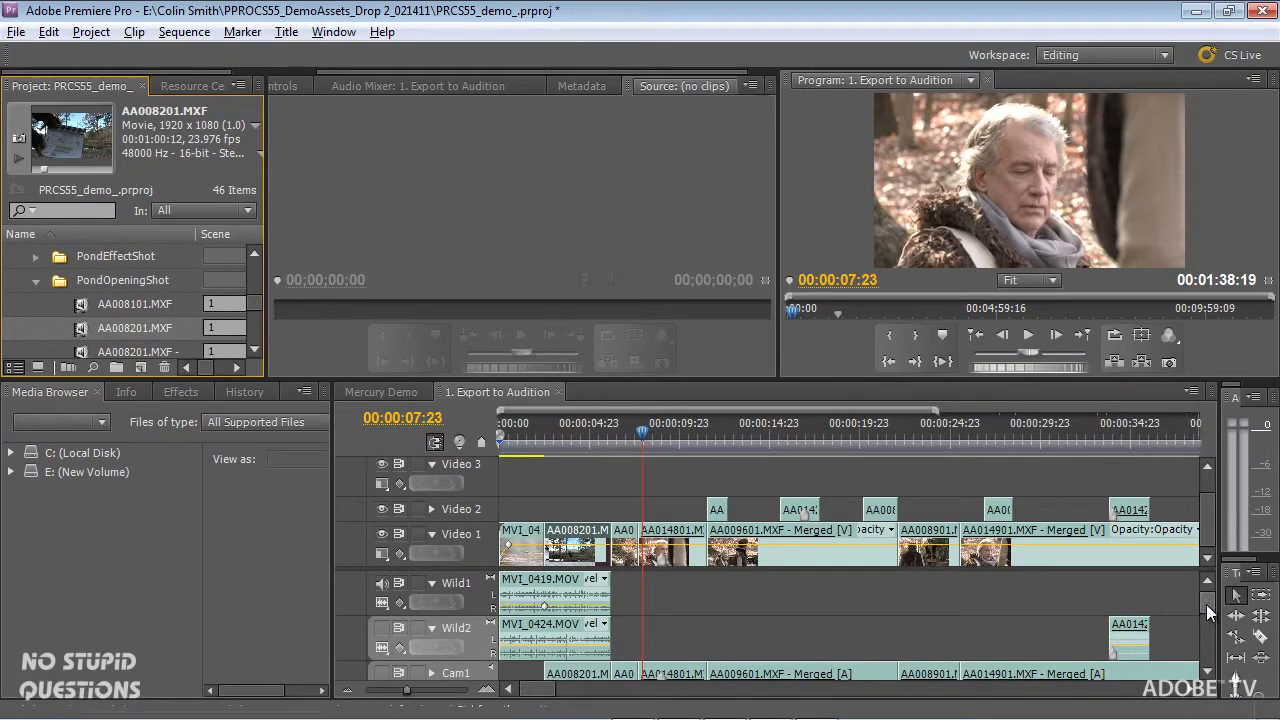
Show the Edit in Adobe Audition submenu with Clip and Sequence options
{"action": "scroll", "scroll_direction": "down", "scroll_amount": 3}
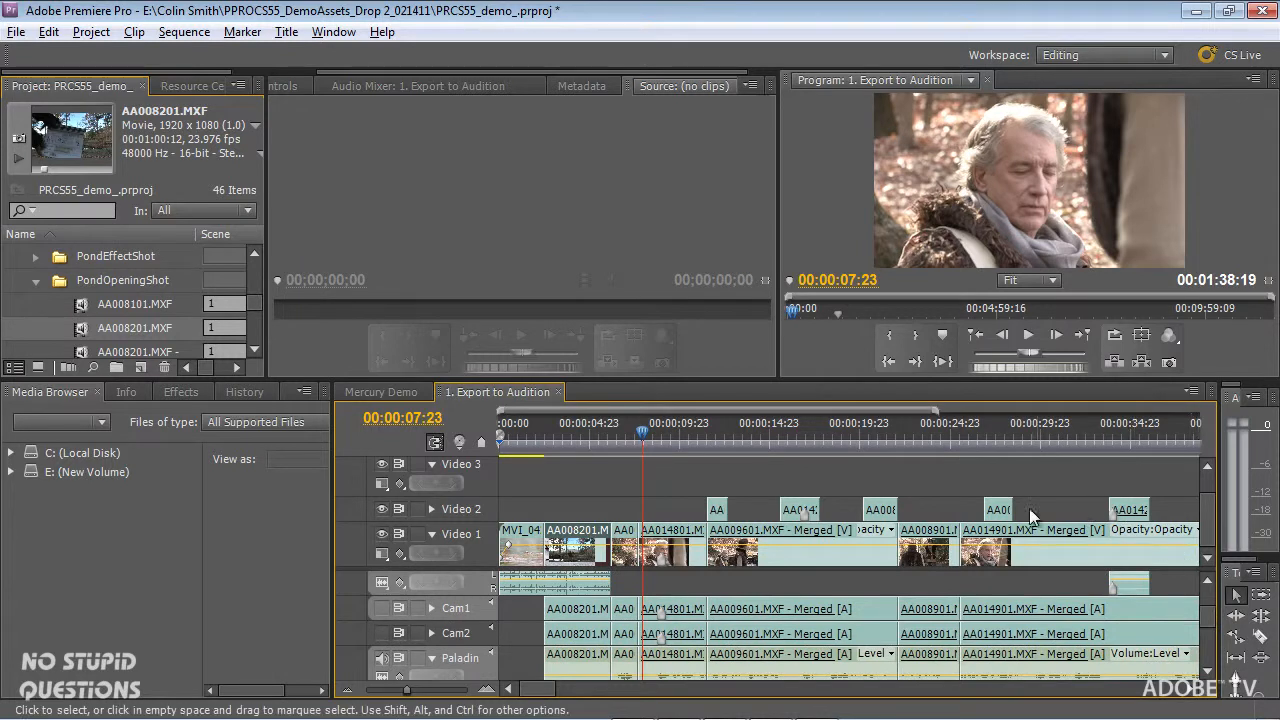
{"action": "mouse_move", "coordinate": [960, 494]}
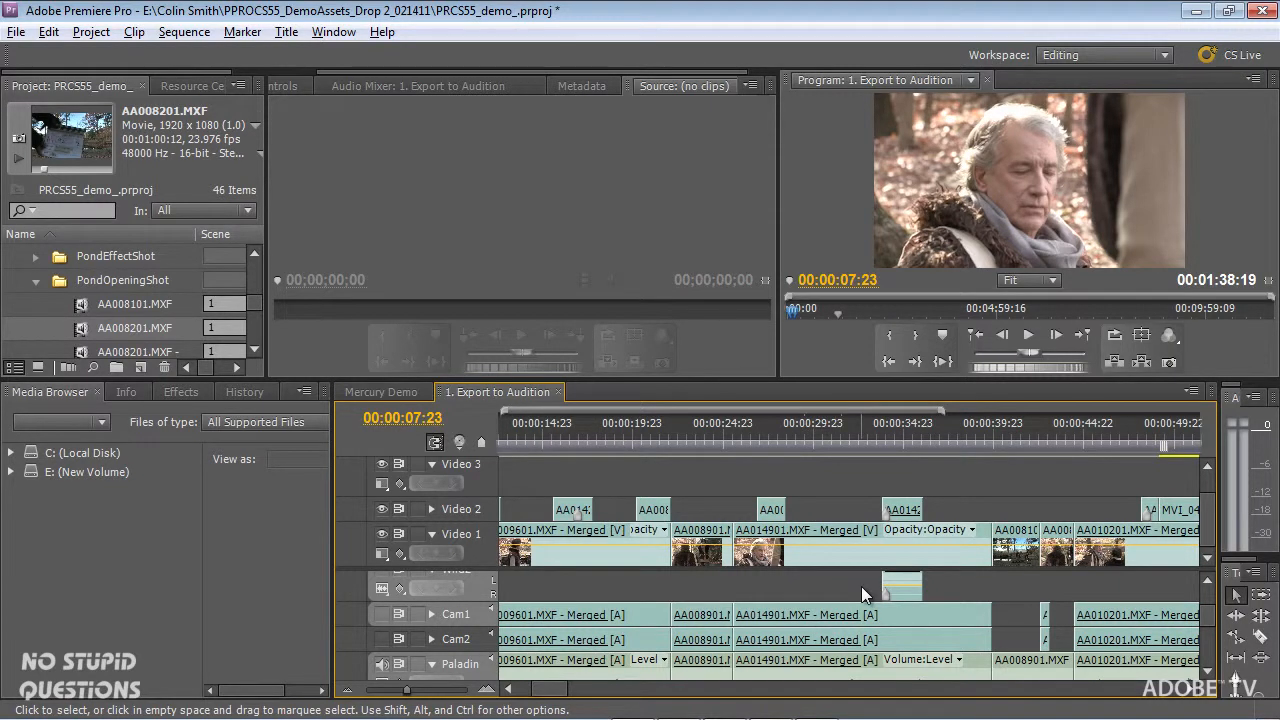
{"action": "mouse_move", "coordinate": [708, 487]}
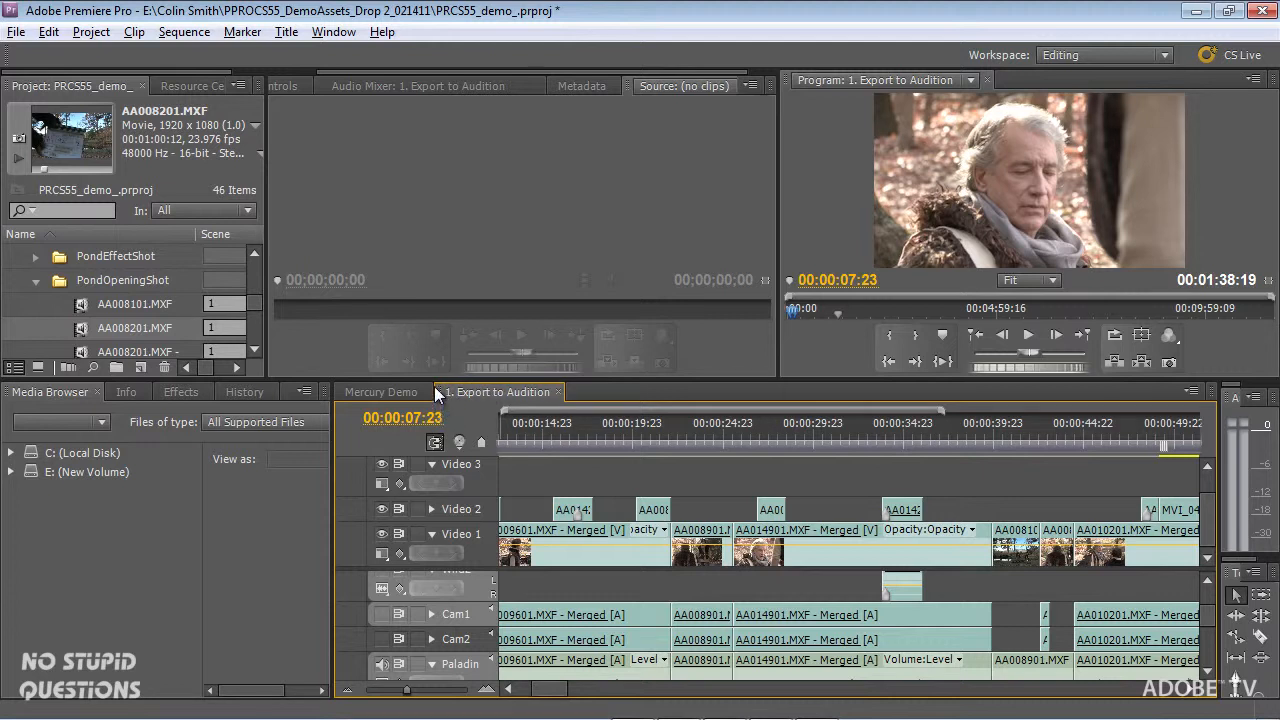
{"action": "mouse_move", "coordinate": [435, 443]}
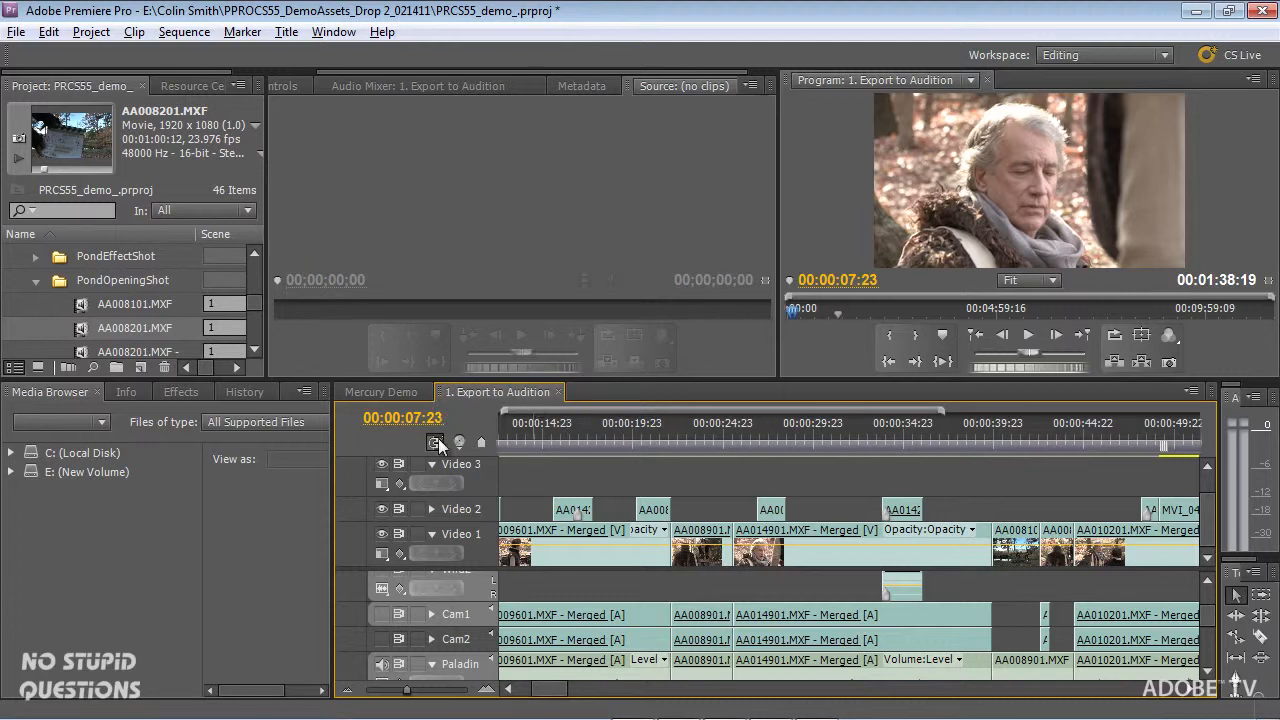
{"action": "left_click", "coordinate": [48, 31]}
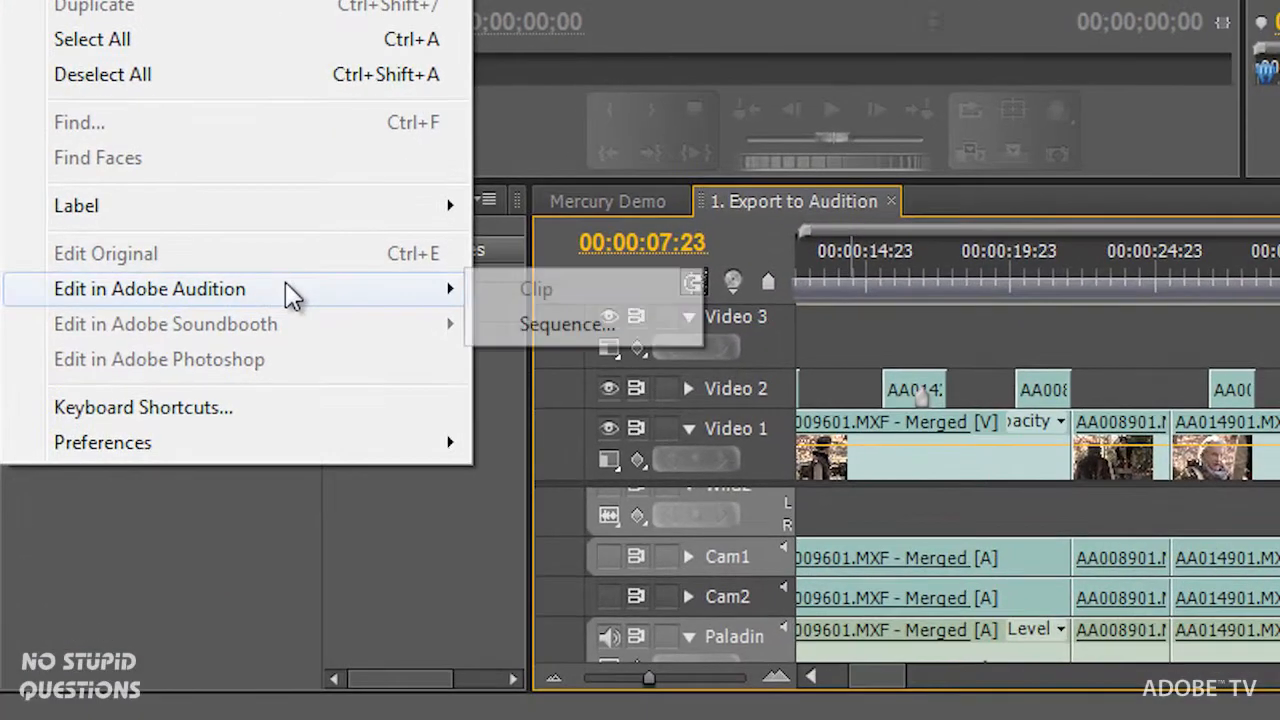
{"action": "mouse_move", "coordinate": [290, 323]}
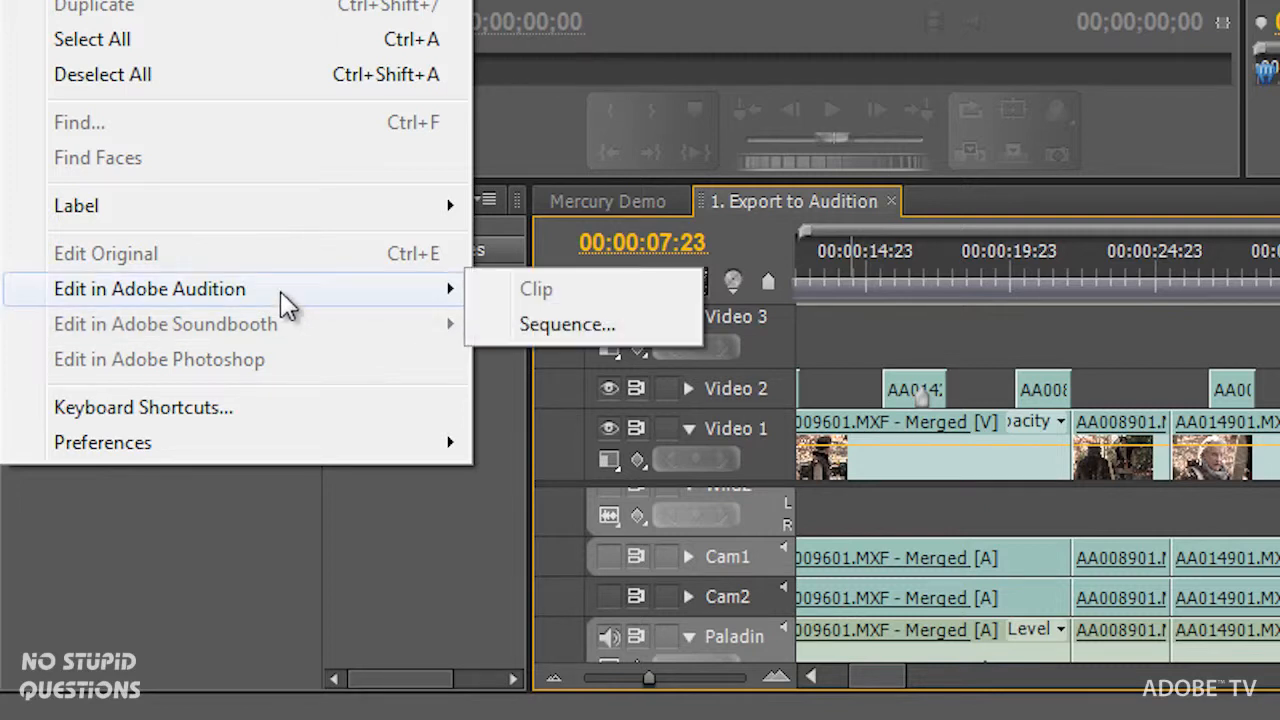
{"action": "mouse_move", "coordinate": [585, 300]}
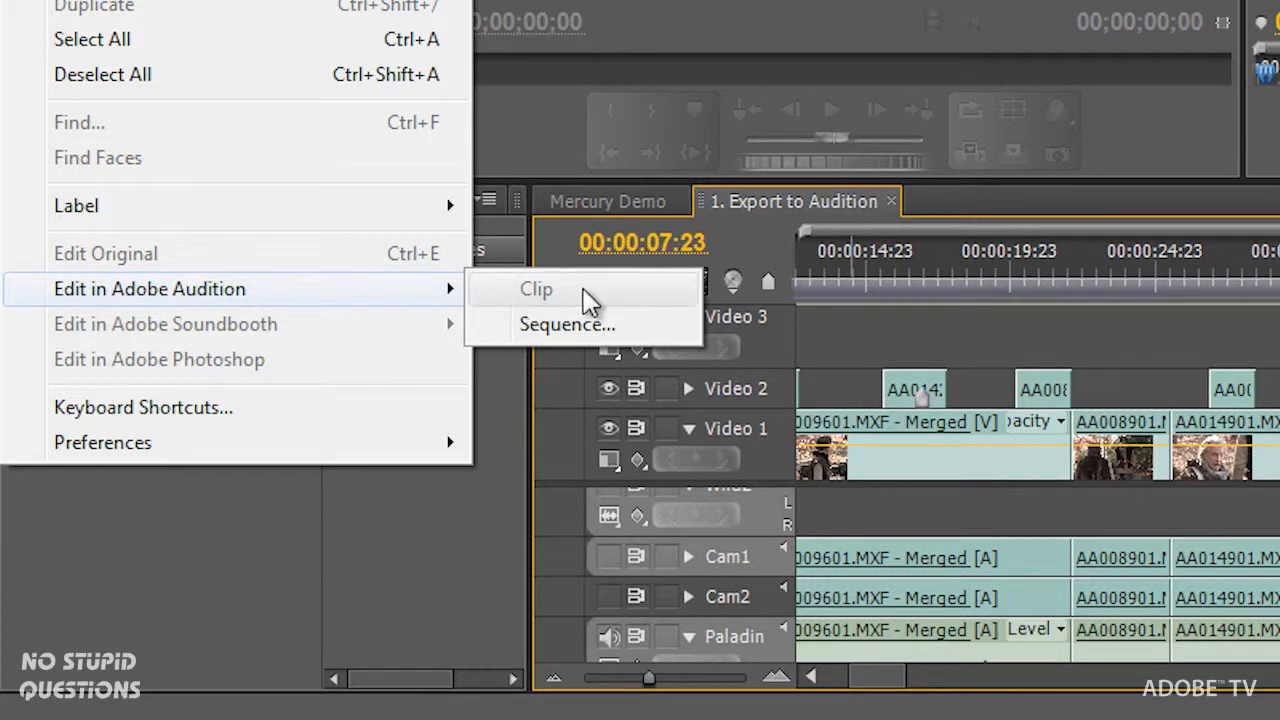
{"action": "mouse_move", "coordinate": [625, 324]}
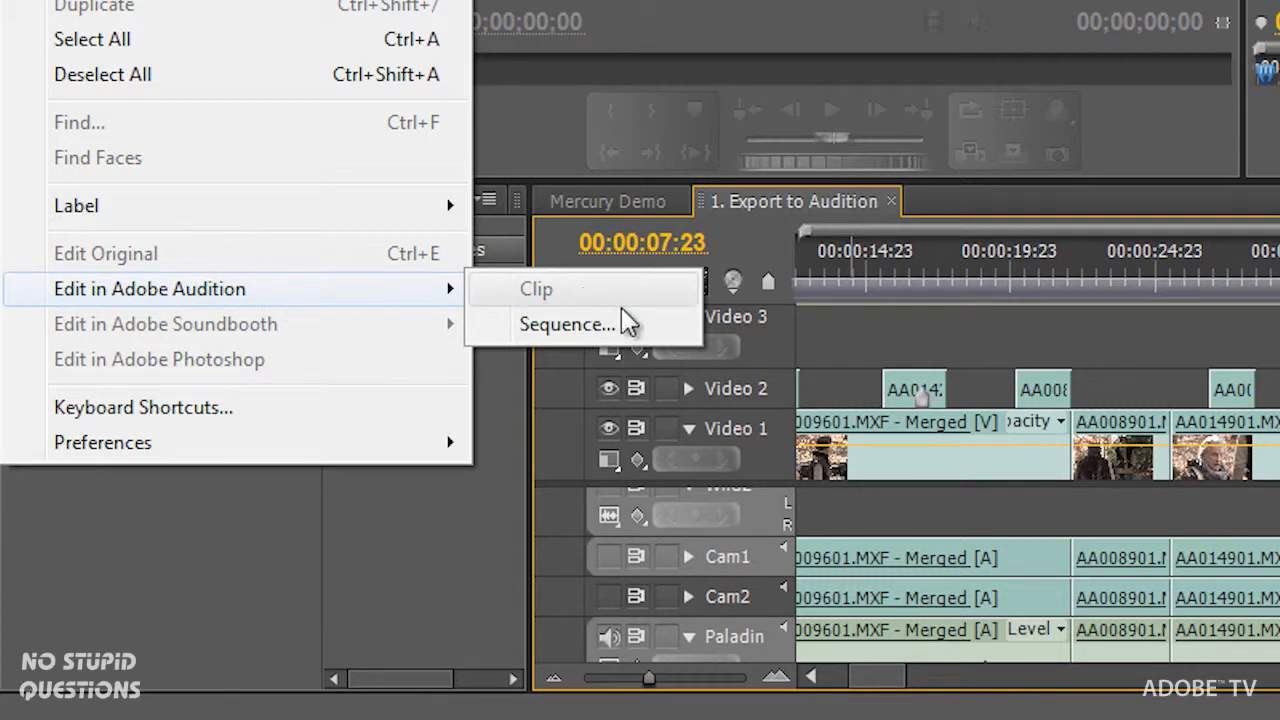
{"action": "mouse_move", "coordinate": [580, 324]}
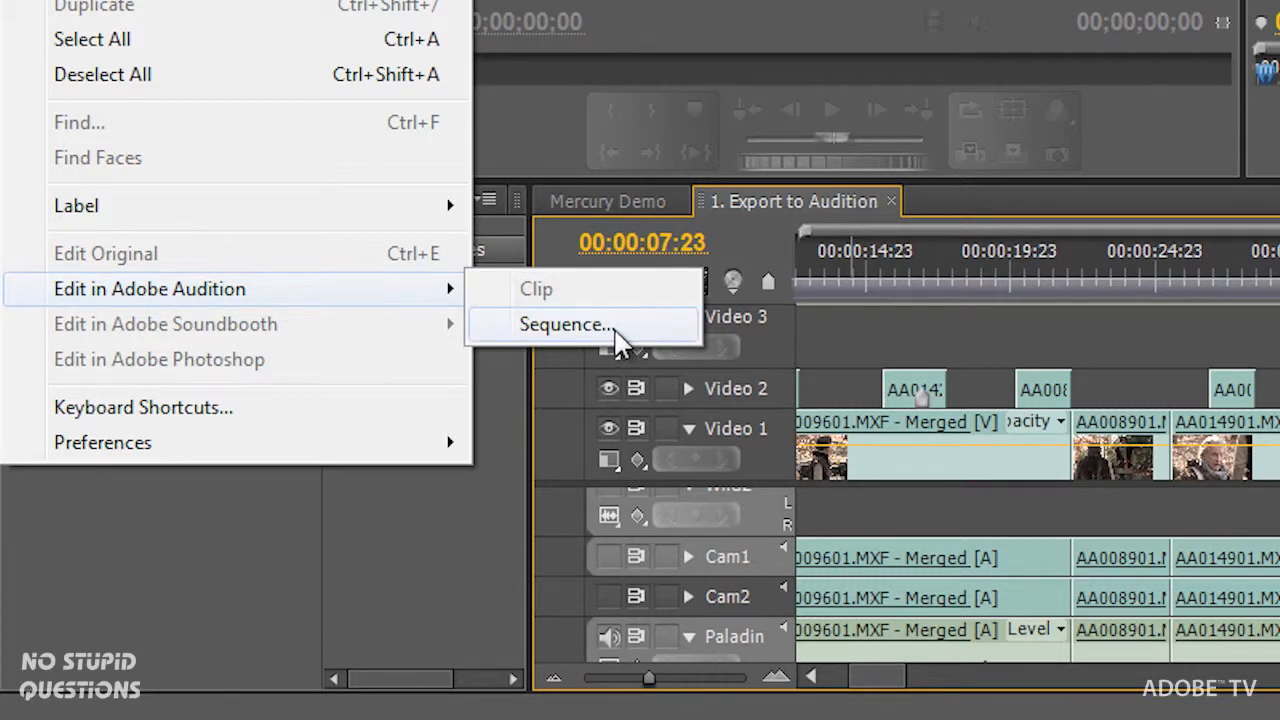
Open Edit in Adobe Audition for the sequence, keeping Entire Sequence and 1.00 handles
{"action": "left_click", "coordinate": [564, 324]}
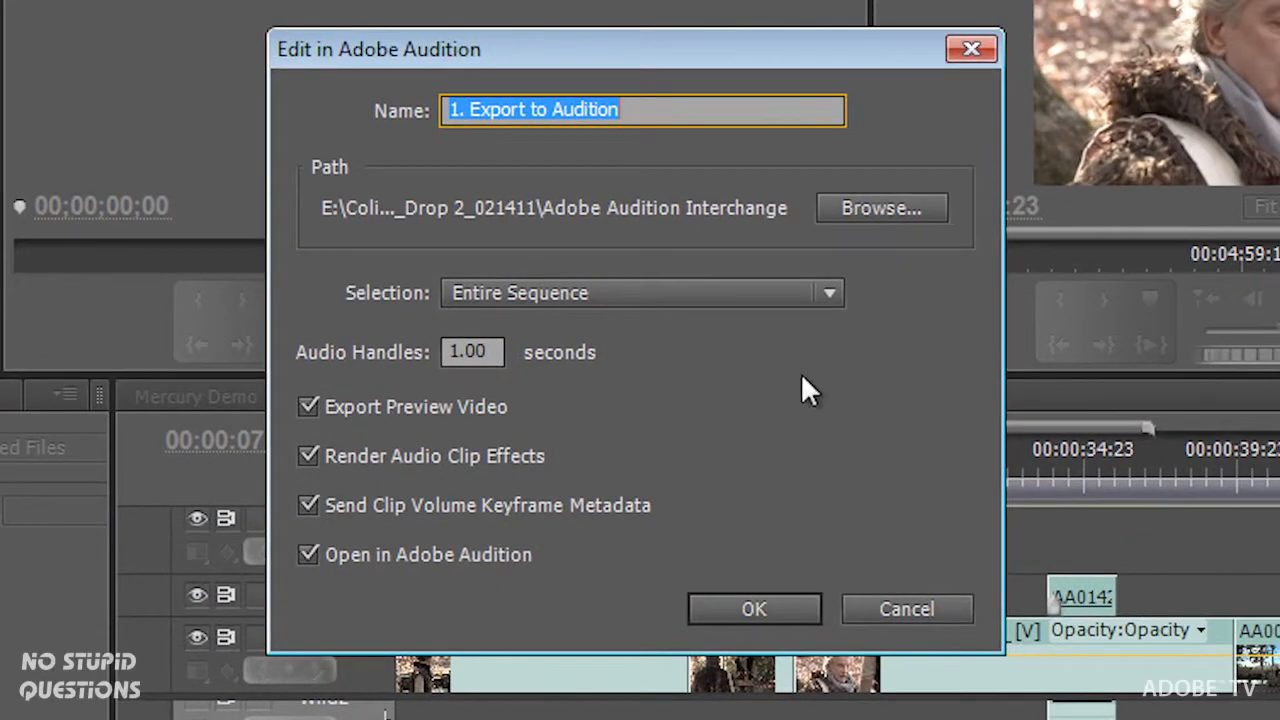
{"action": "mouse_move", "coordinate": [485, 145]}
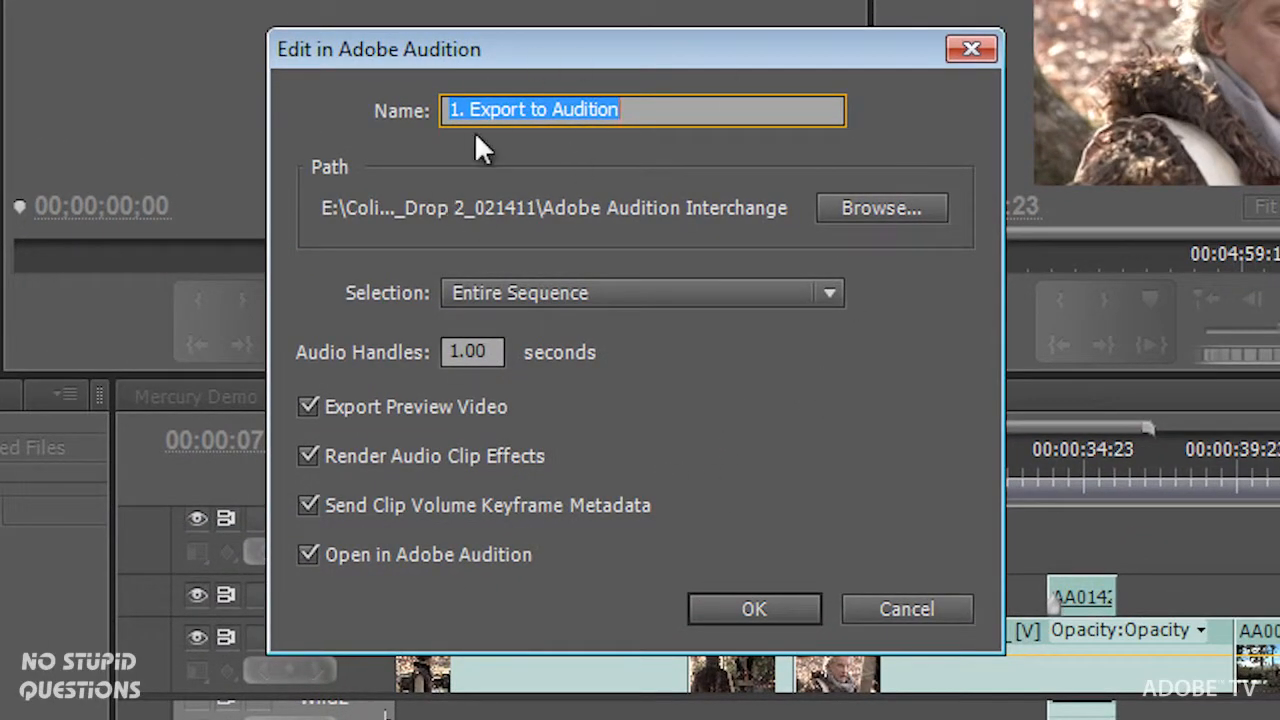
{"action": "mouse_move", "coordinate": [583, 235]}
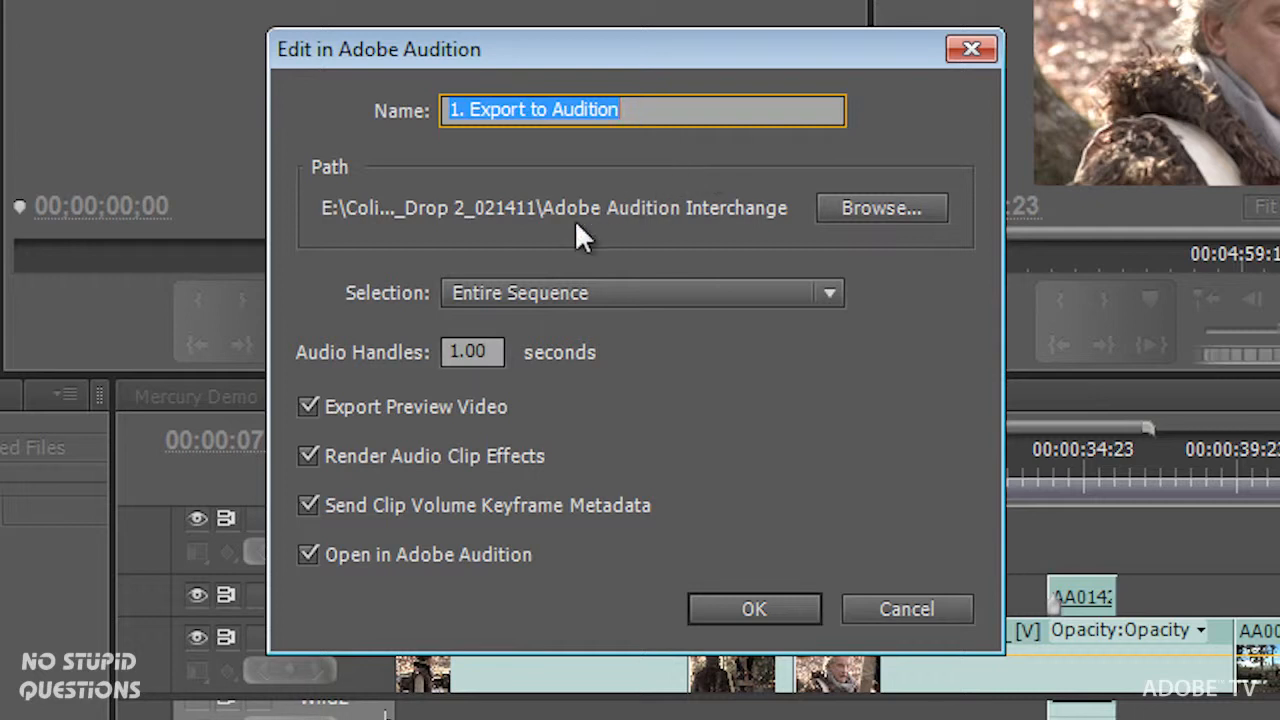
{"action": "mouse_move", "coordinate": [765, 340]}
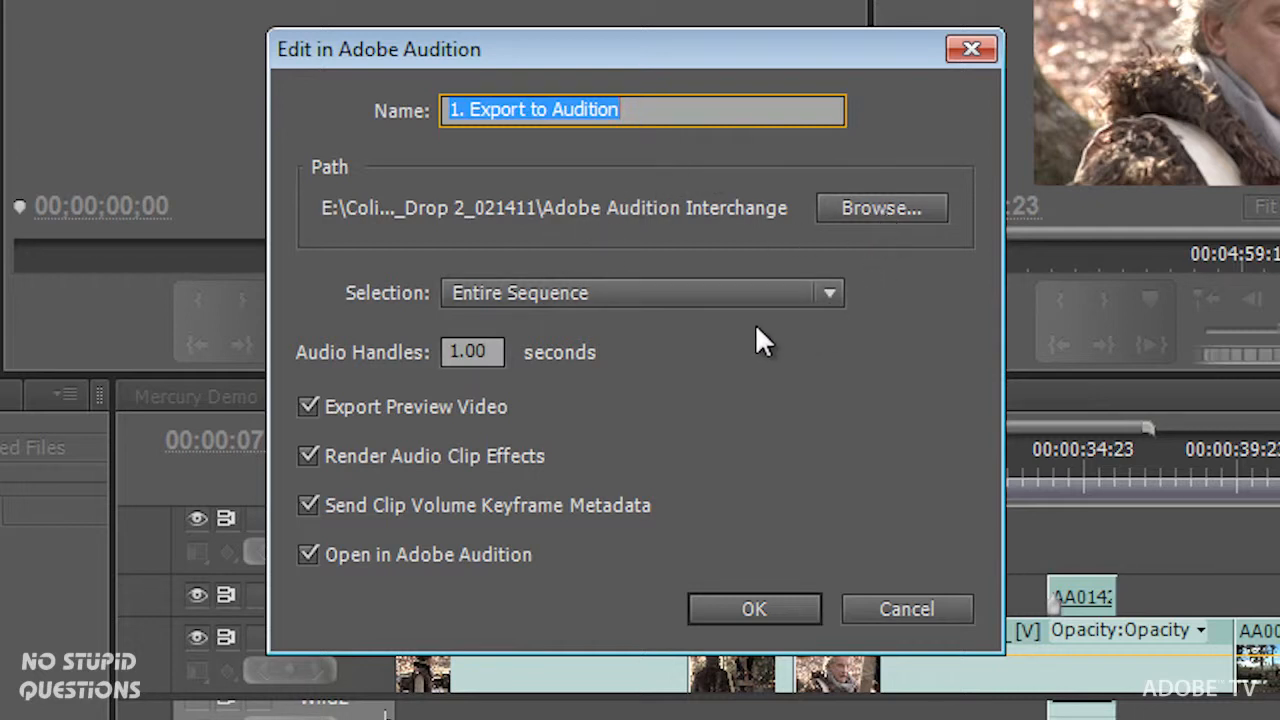
{"action": "left_click", "coordinate": [828, 292]}
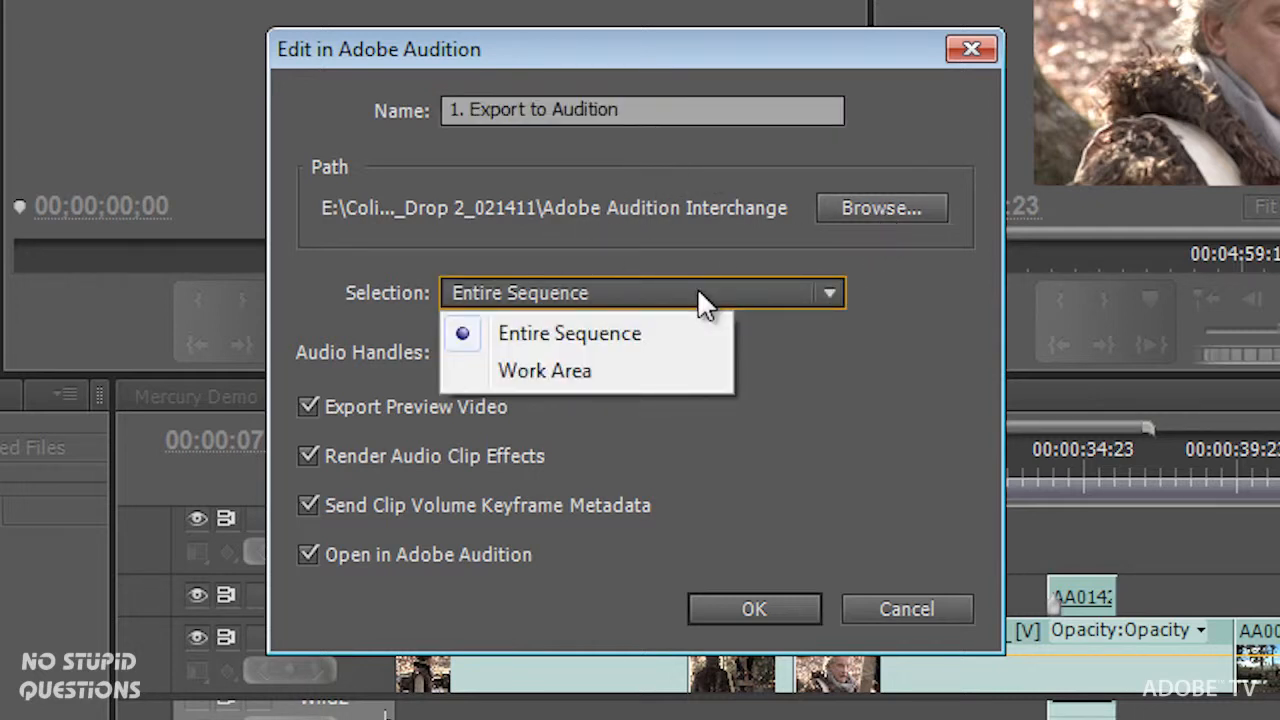
{"action": "left_click", "coordinate": [569, 333]}
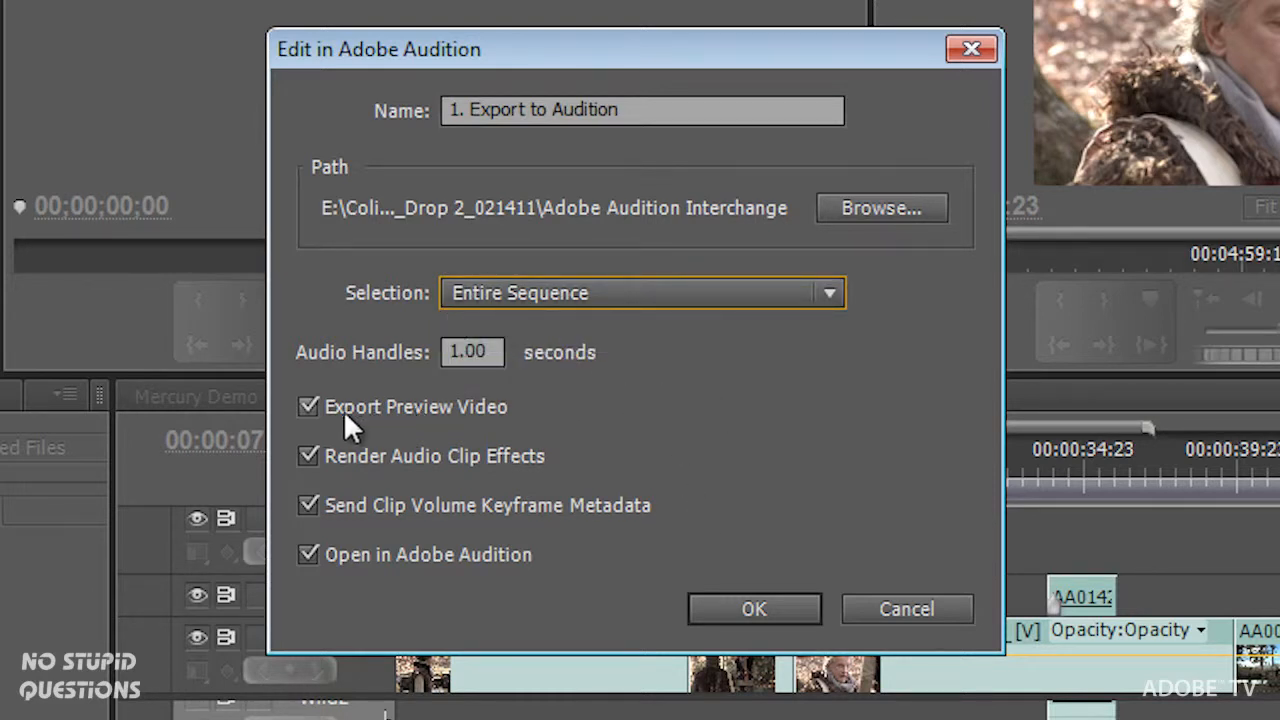
{"action": "mouse_move", "coordinate": [460, 420]}
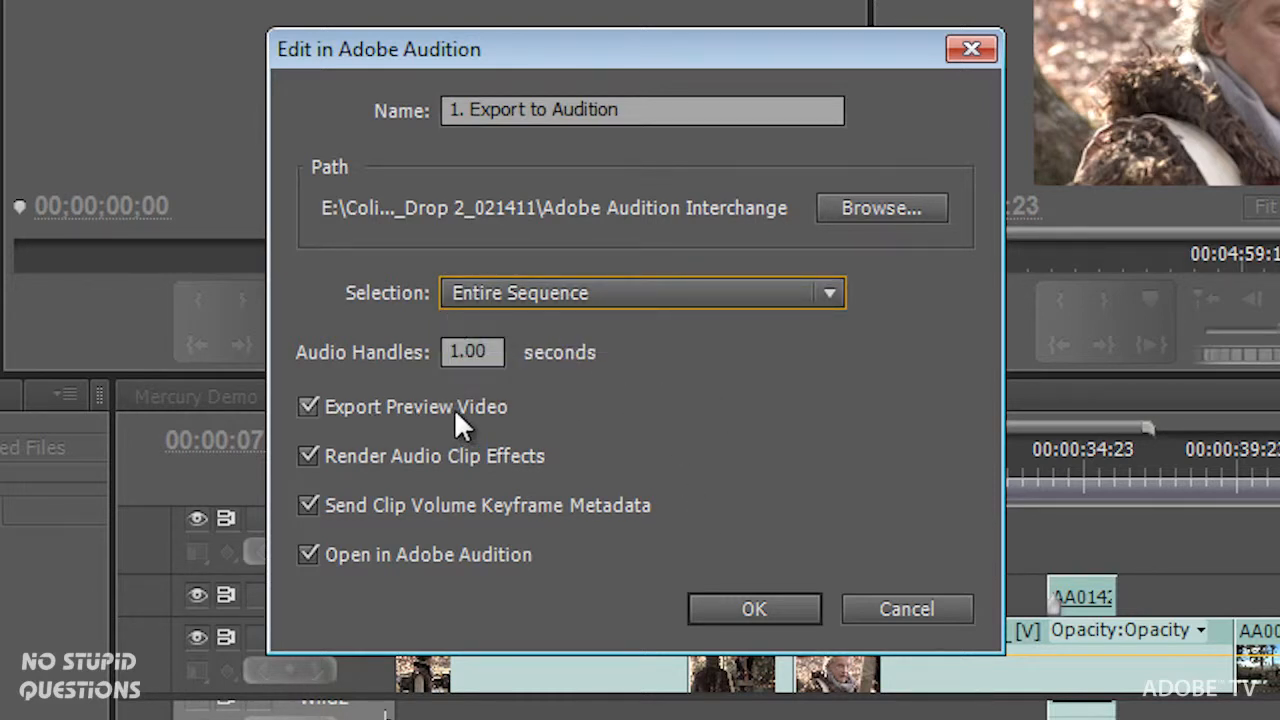
{"action": "mouse_move", "coordinate": [485, 475]}
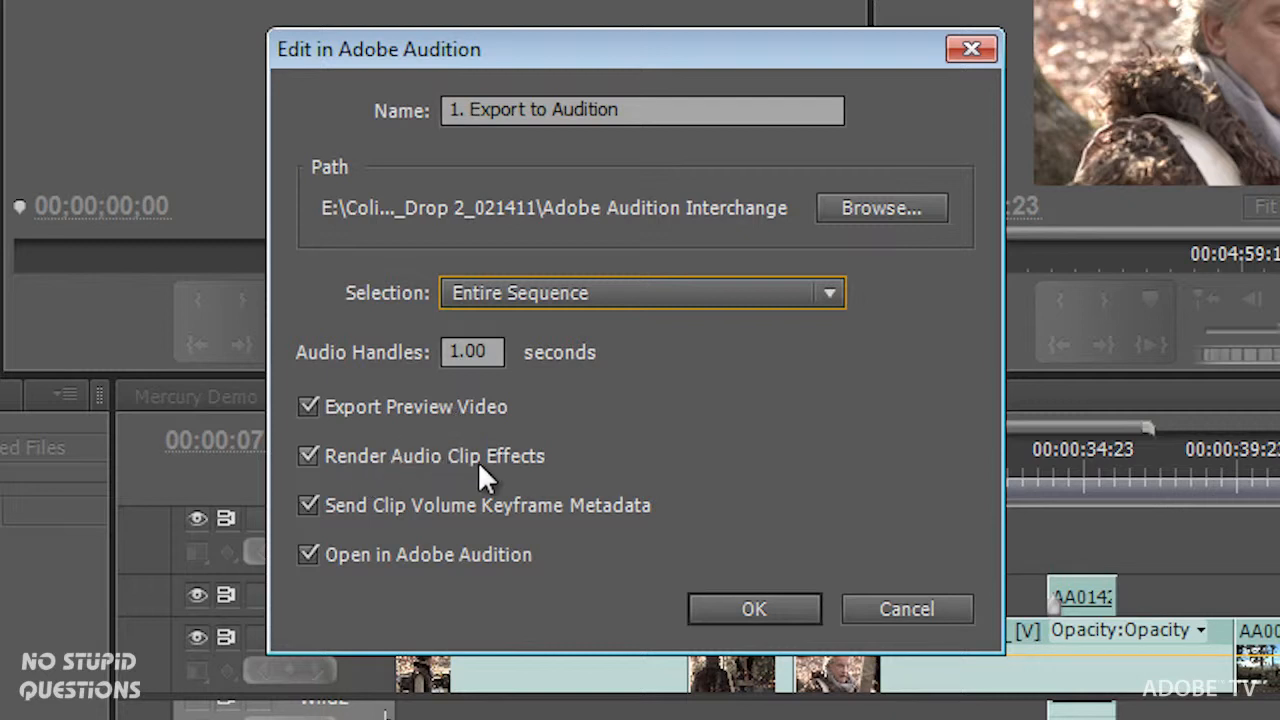
{"action": "mouse_move", "coordinate": [405, 535]}
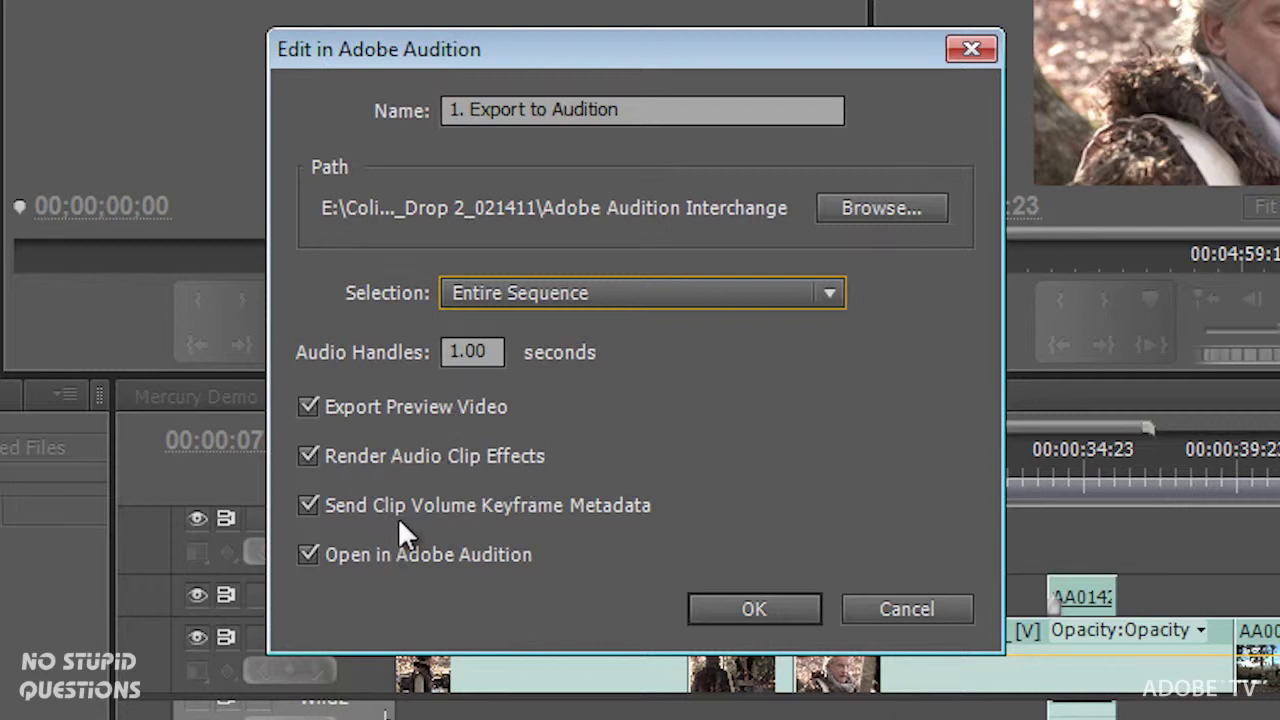
{"action": "mouse_move", "coordinate": [553, 538]}
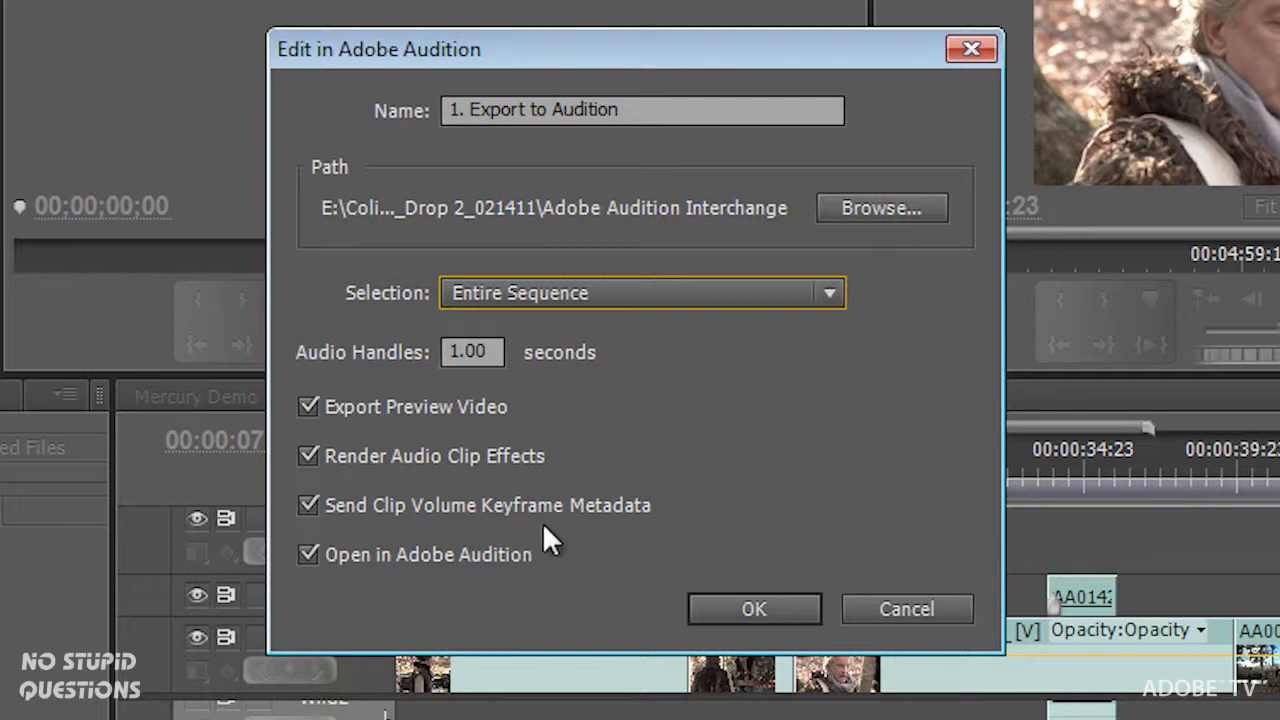
{"action": "mouse_move", "coordinate": [528, 570]}
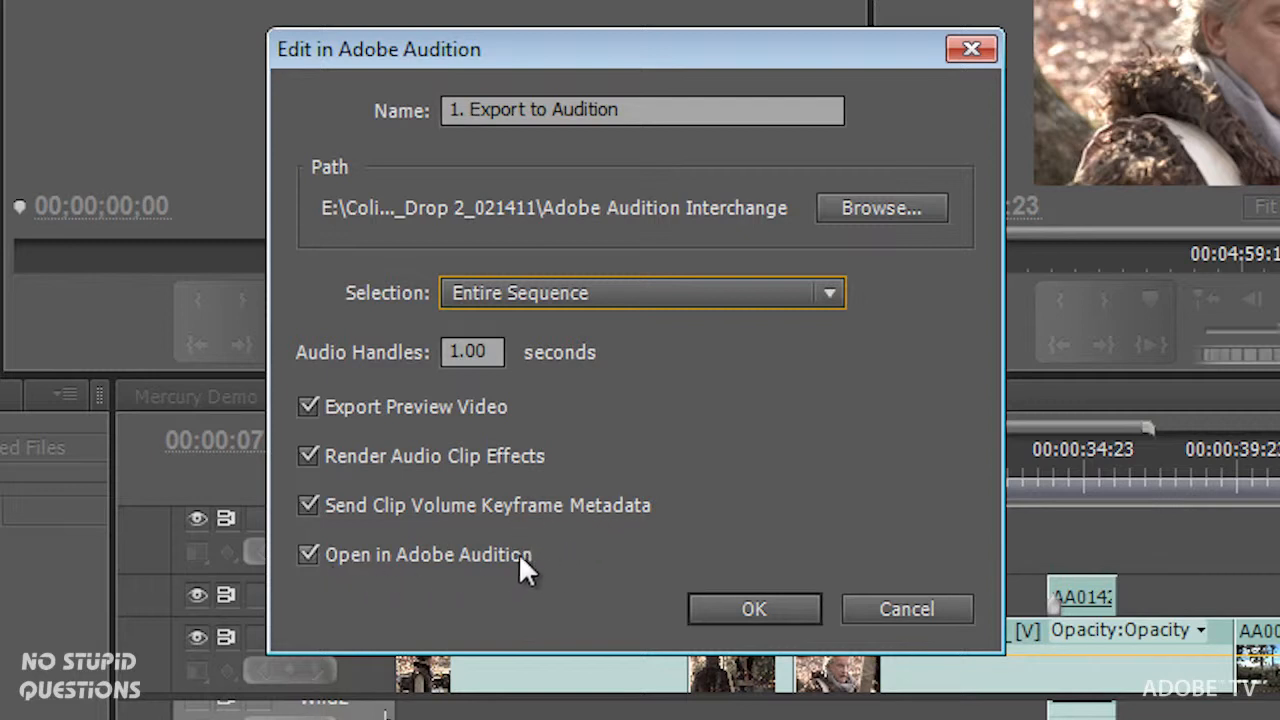
{"action": "mouse_move", "coordinate": [408, 408]}
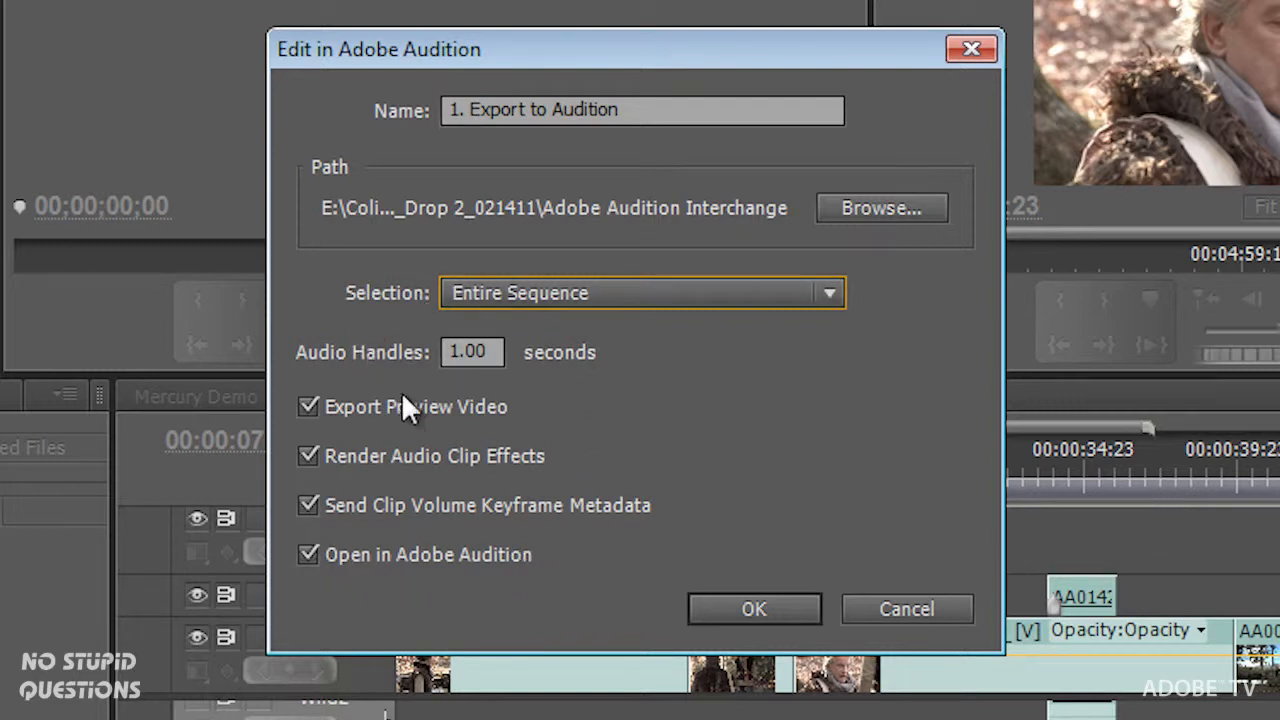
{"action": "mouse_move", "coordinate": [500, 390]}
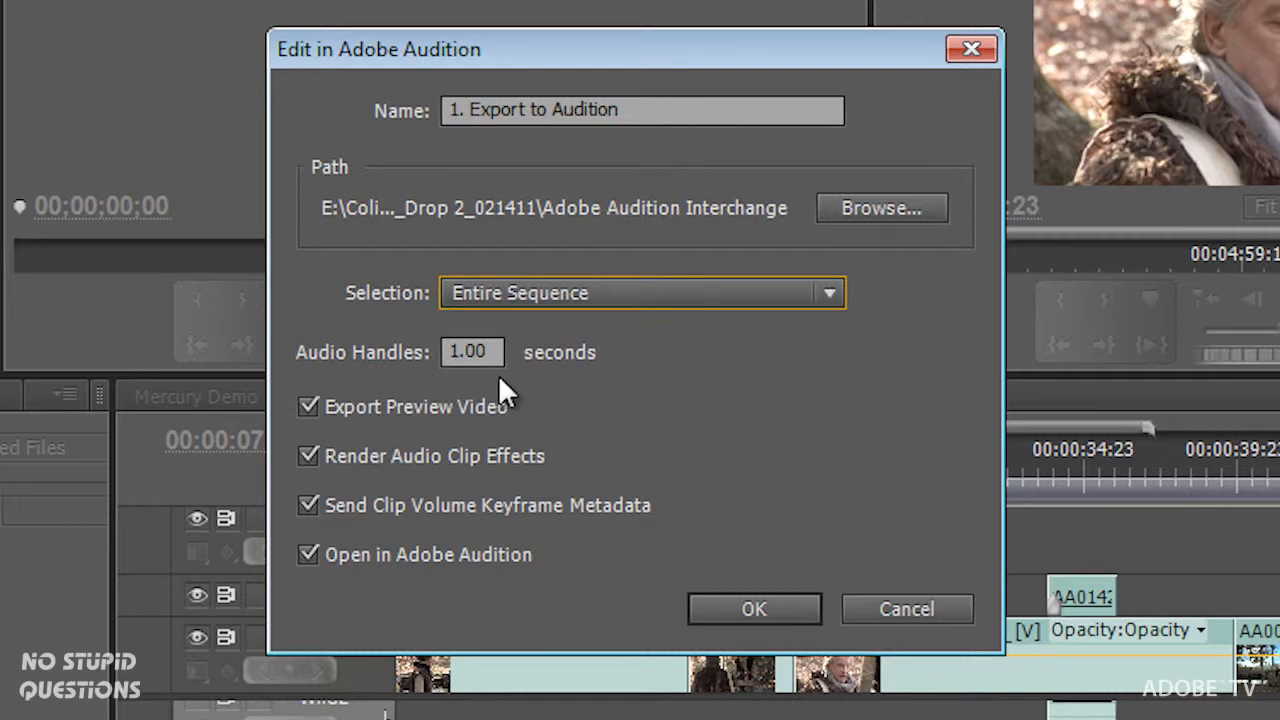
{"action": "mouse_move", "coordinate": [525, 437]}
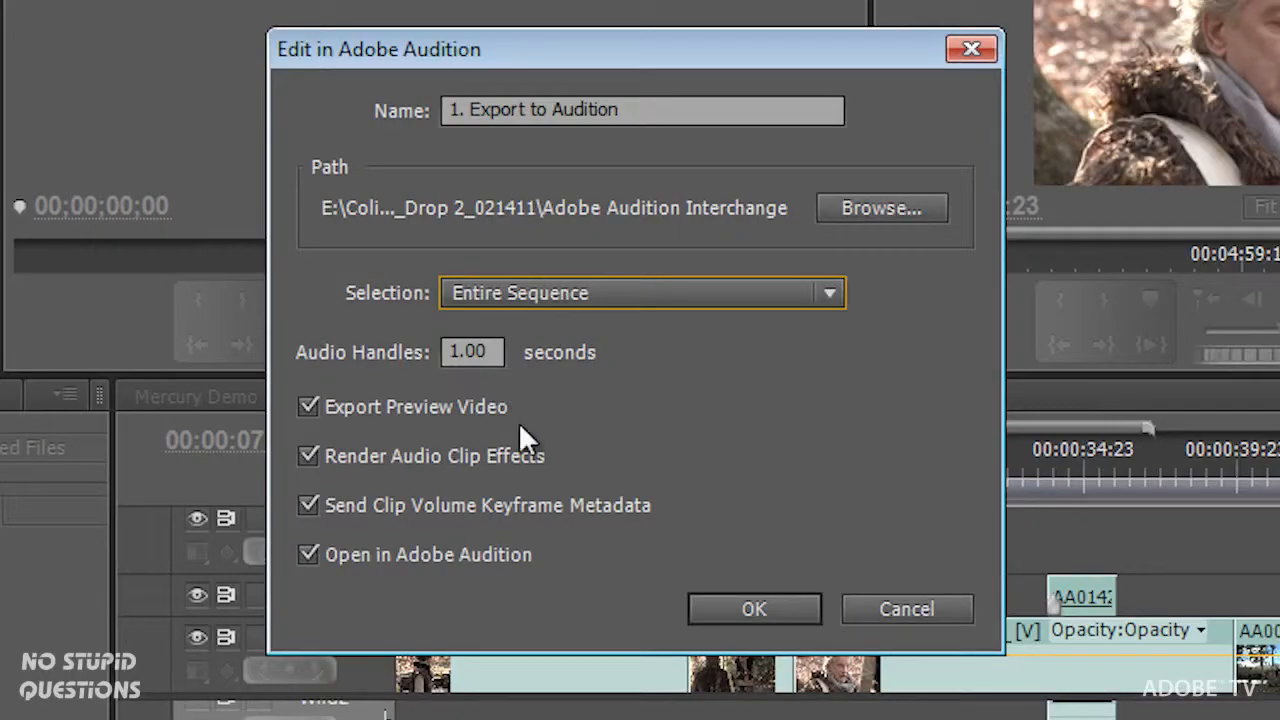
Confirm the Edit in Adobe Audition dialog so the preview video renders
{"action": "left_click", "coordinate": [754, 608]}
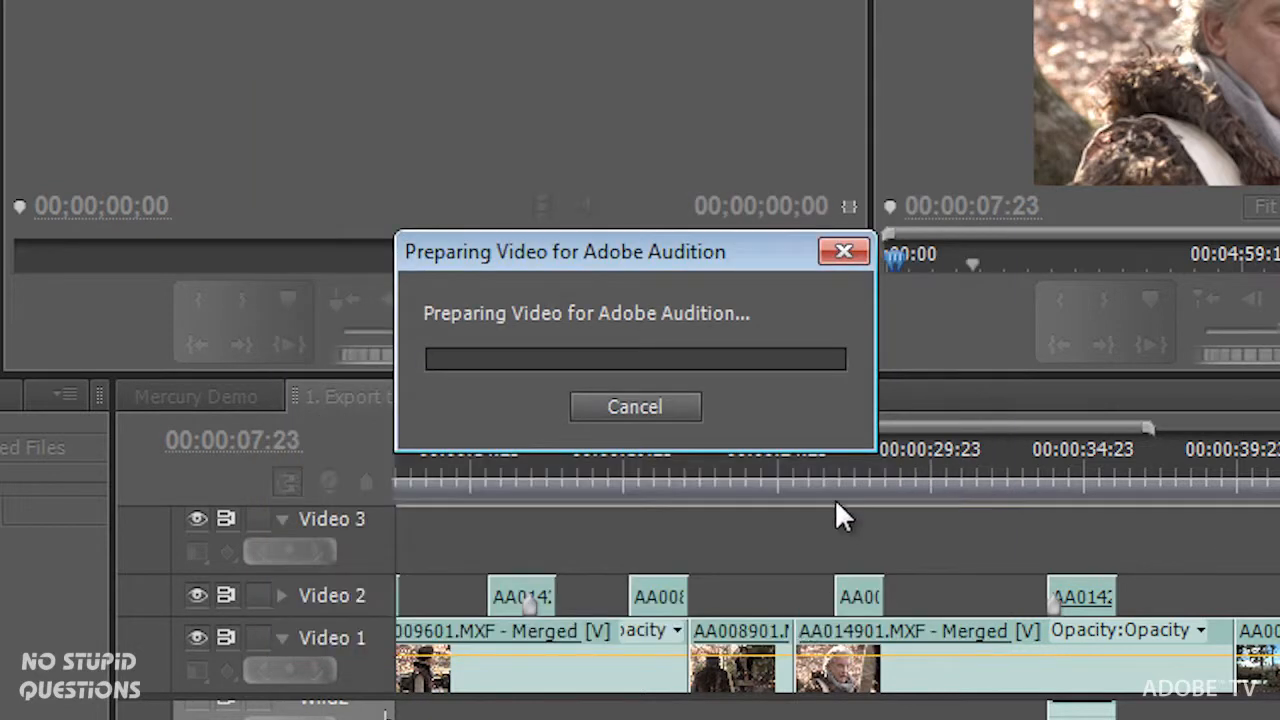
{"action": "mouse_move", "coordinate": [720, 70]}
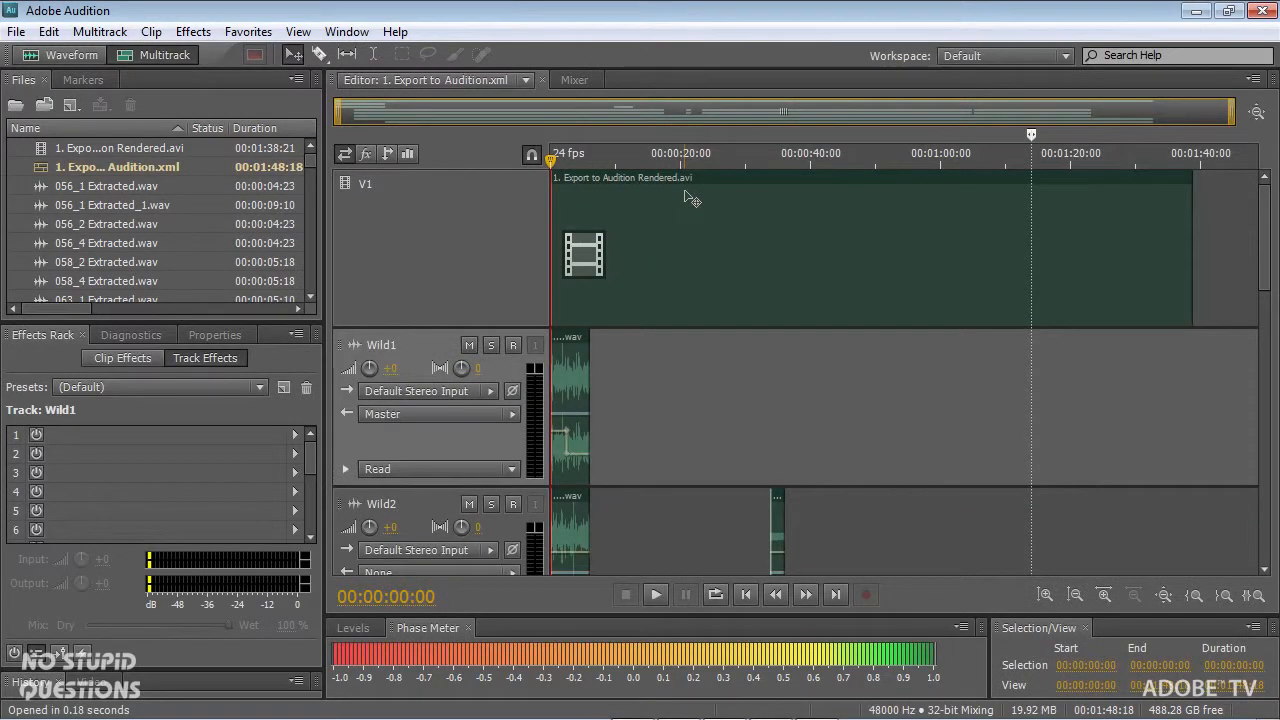
{"action": "mouse_move", "coordinate": [660, 267]}
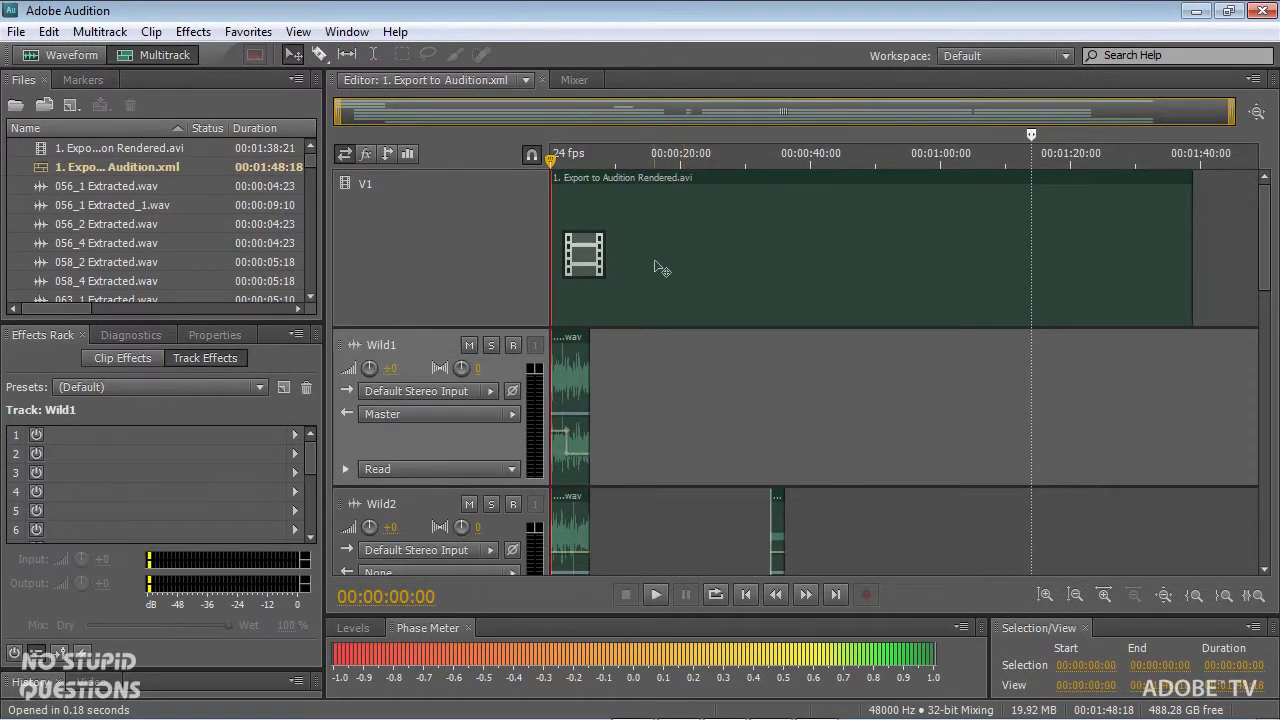
{"action": "mouse_move", "coordinate": [398, 281]}
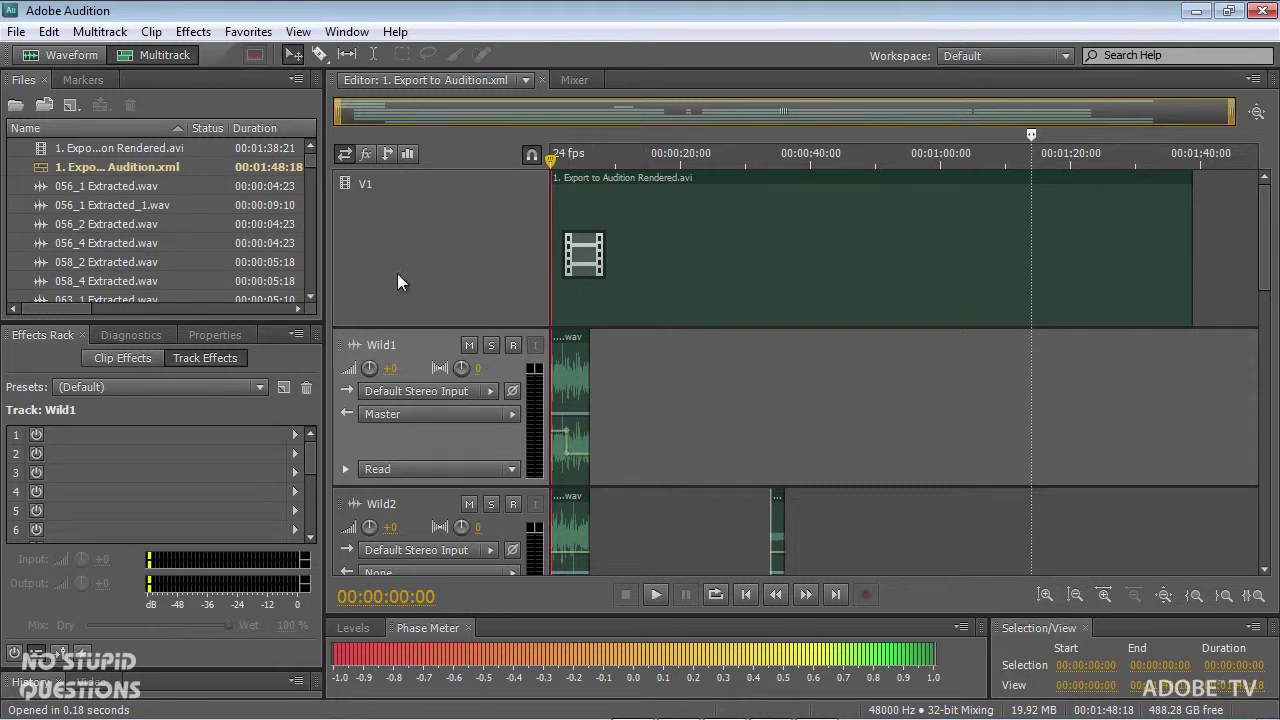
Shrink track heights so V1, Wild1 through Boom, and Master fit on screen
{"action": "scroll", "scroll_direction": "down", "scroll_amount": 3}
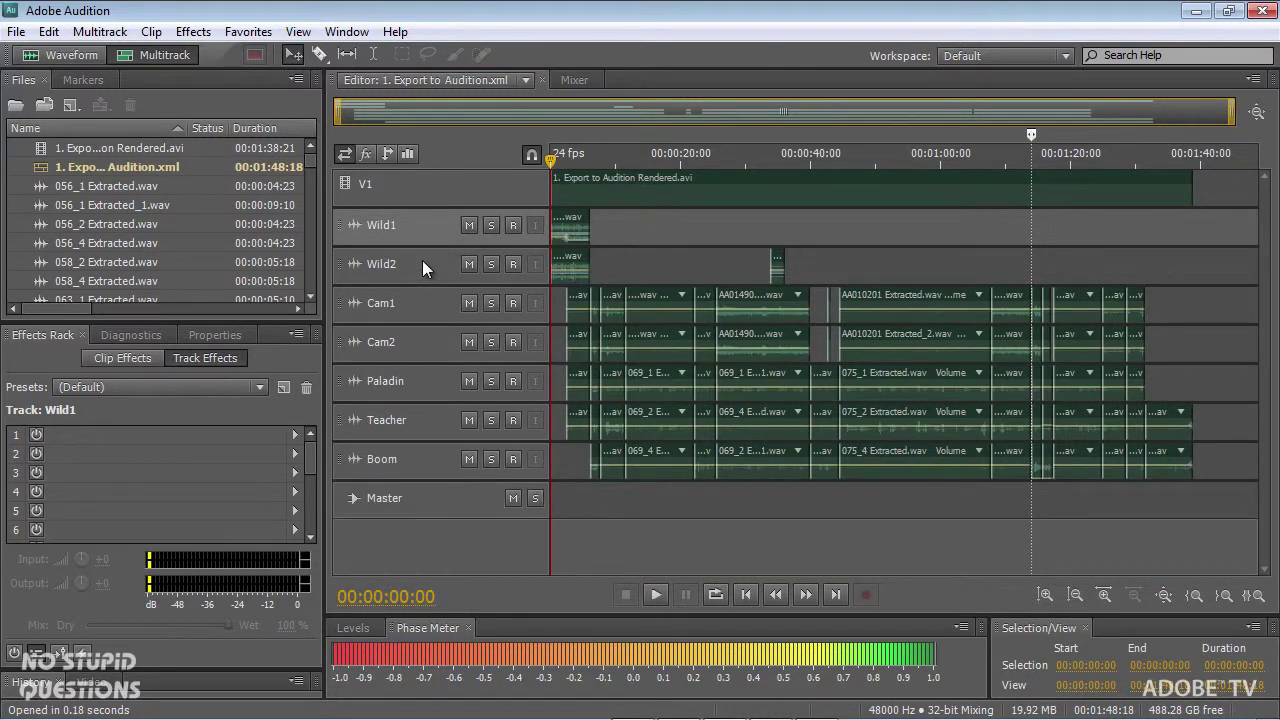
{"action": "mouse_move", "coordinate": [528, 357]}
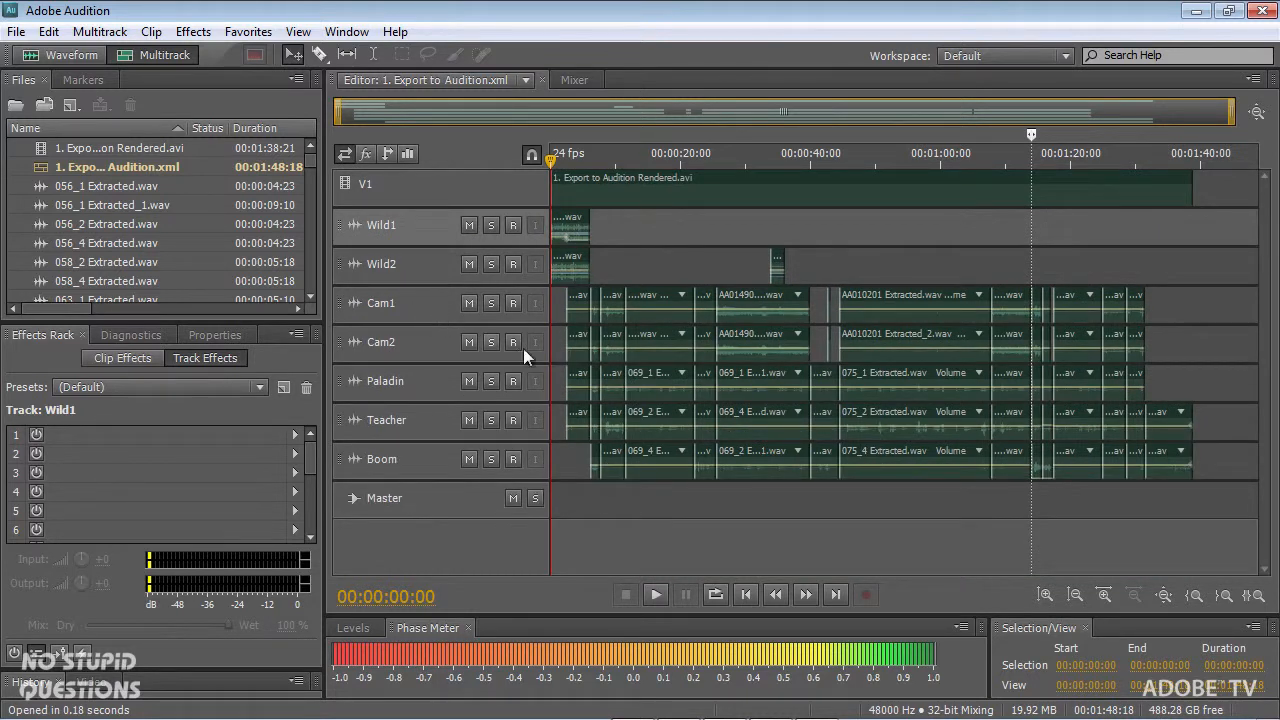
{"action": "mouse_move", "coordinate": [705, 419]}
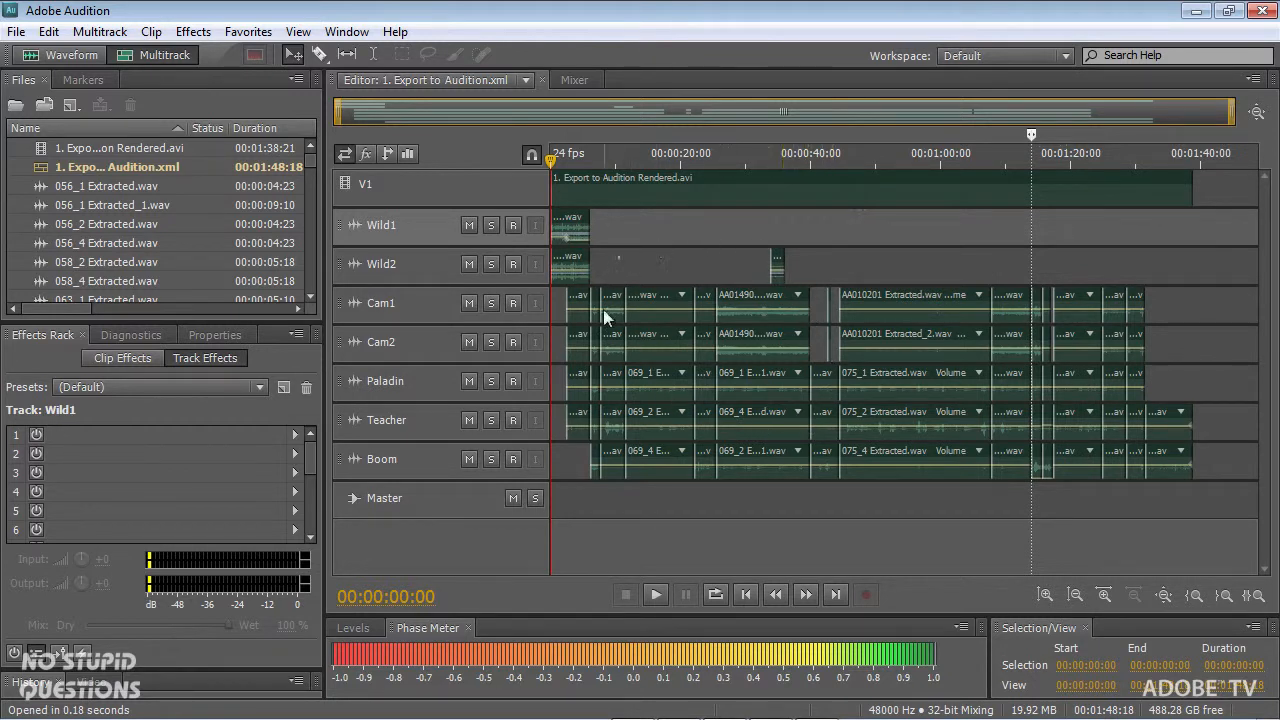
{"action": "mouse_move", "coordinate": [728, 168]}
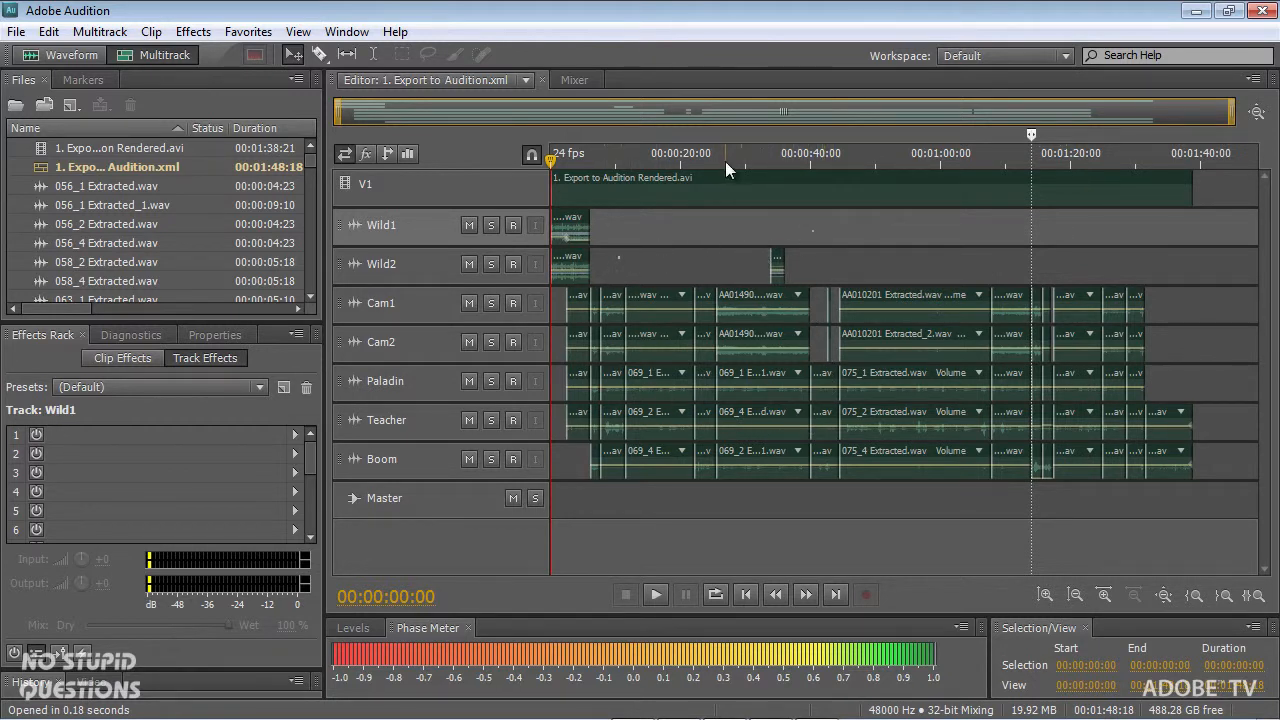
{"action": "mouse_move", "coordinate": [670, 162]}
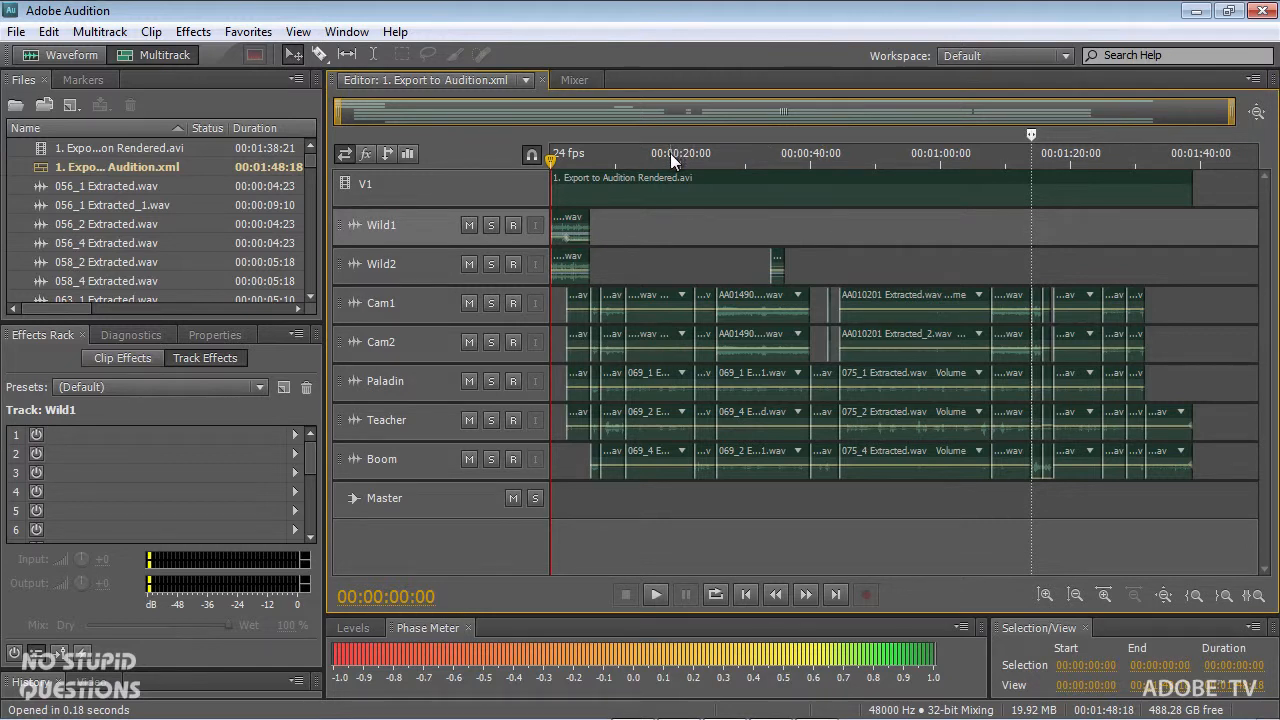
Move the playhead to about 11, 19, then 10 seconds to preview video
{"action": "left_click", "coordinate": [622, 164]}
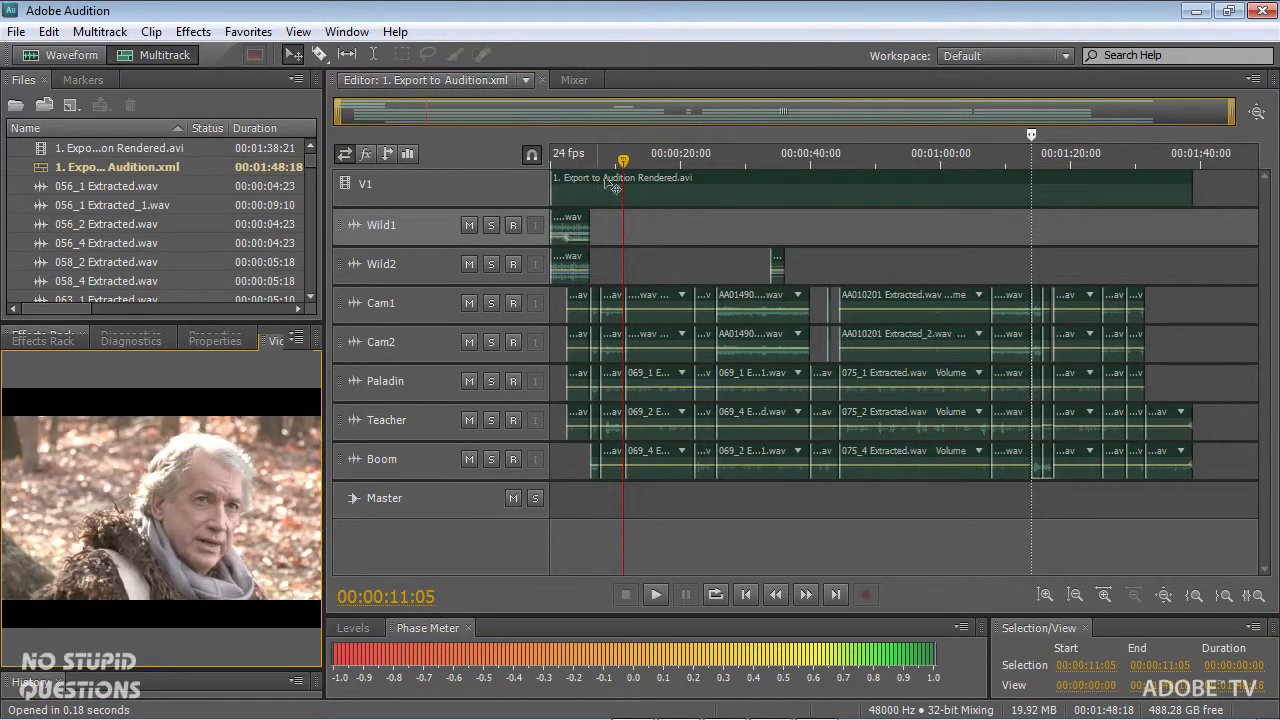
{"action": "left_click", "coordinate": [675, 159]}
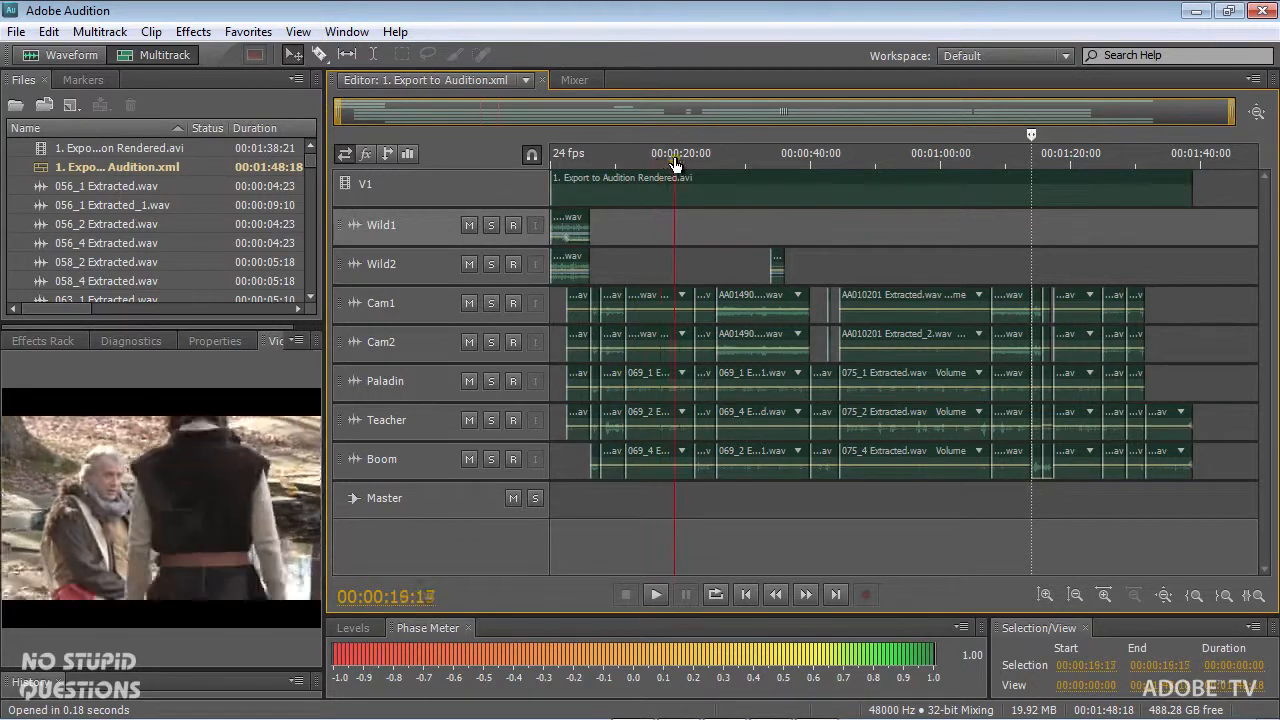
{"action": "left_click", "coordinate": [623, 161]}
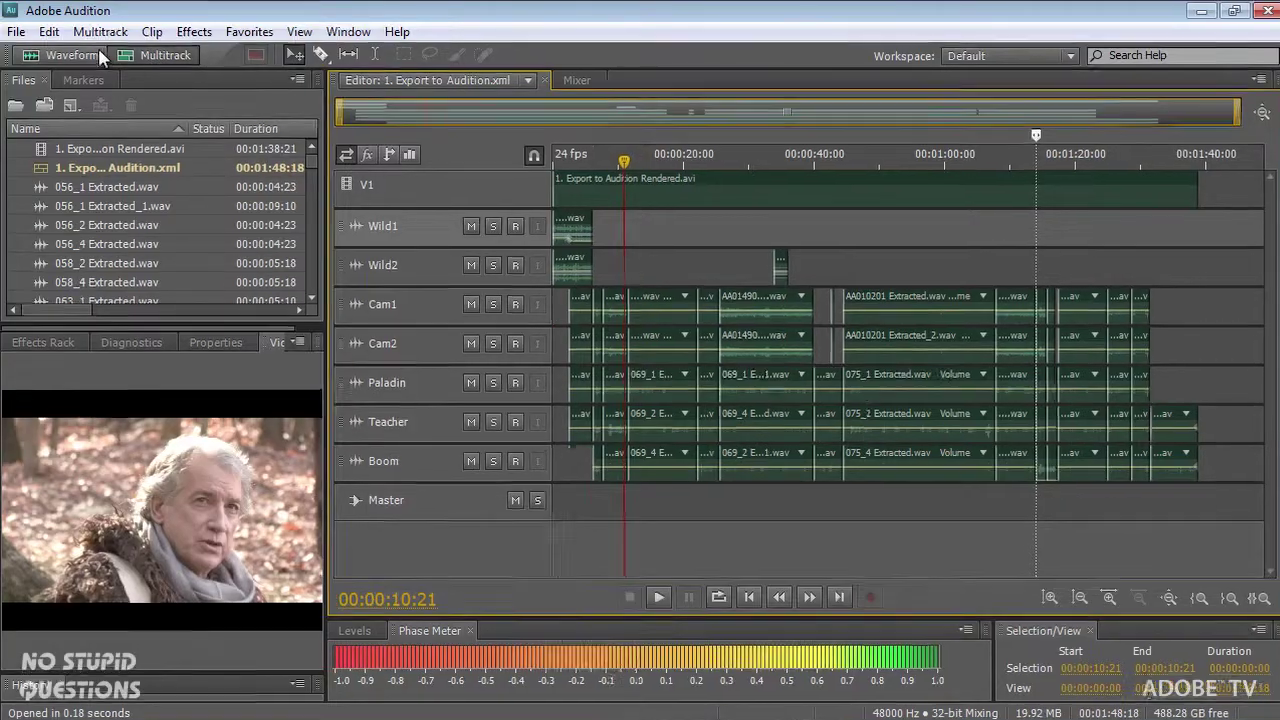
Open the Multitrack menu's Export to Adobe Premiere Pro settings
{"action": "left_click", "coordinate": [48, 31]}
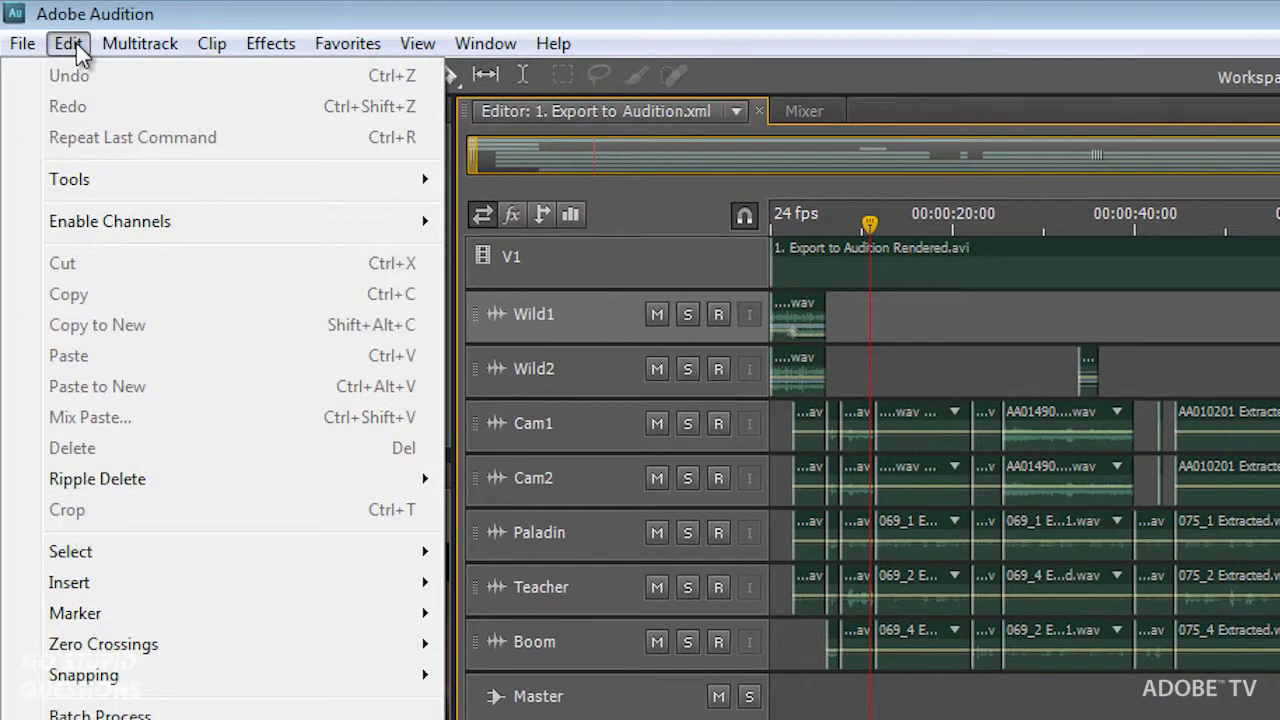
{"action": "left_click", "coordinate": [139, 43]}
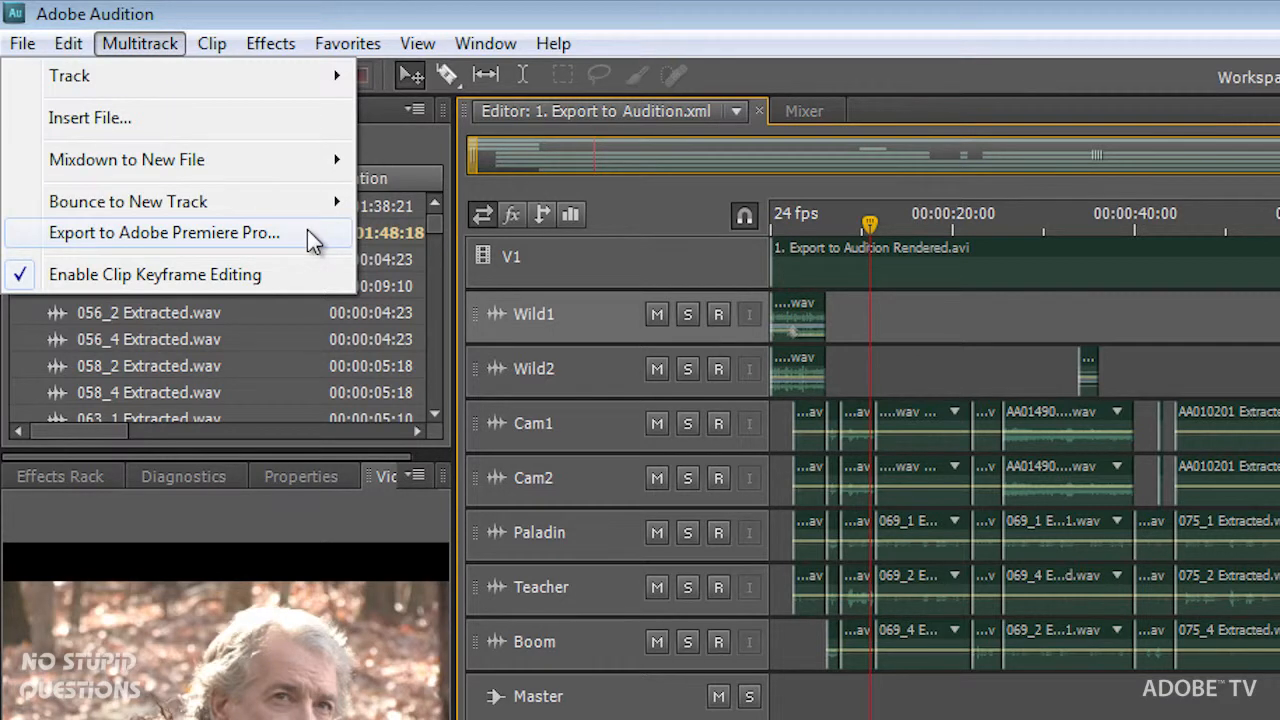
{"action": "left_click", "coordinate": [163, 232]}
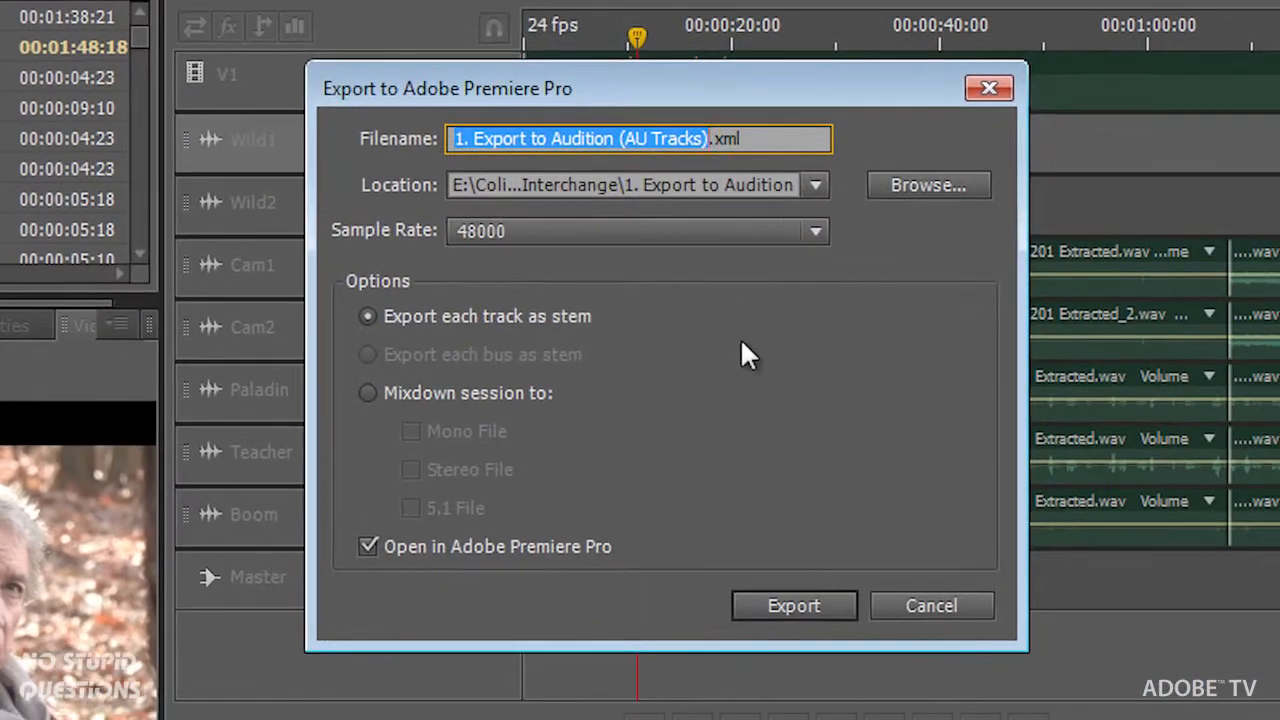
{"action": "mouse_move", "coordinate": [435, 358]}
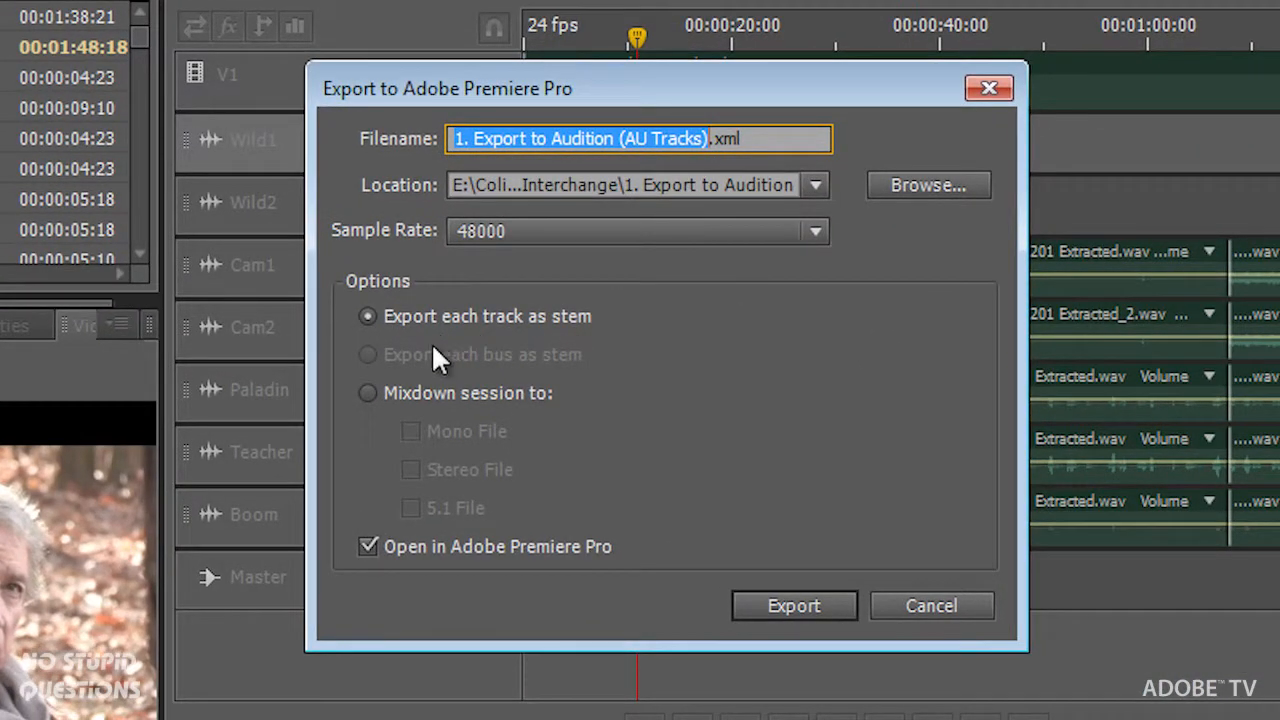
Keep per-track stems at 48000 Hz sample rate, then cancel the export
{"action": "left_click", "coordinate": [368, 392]}
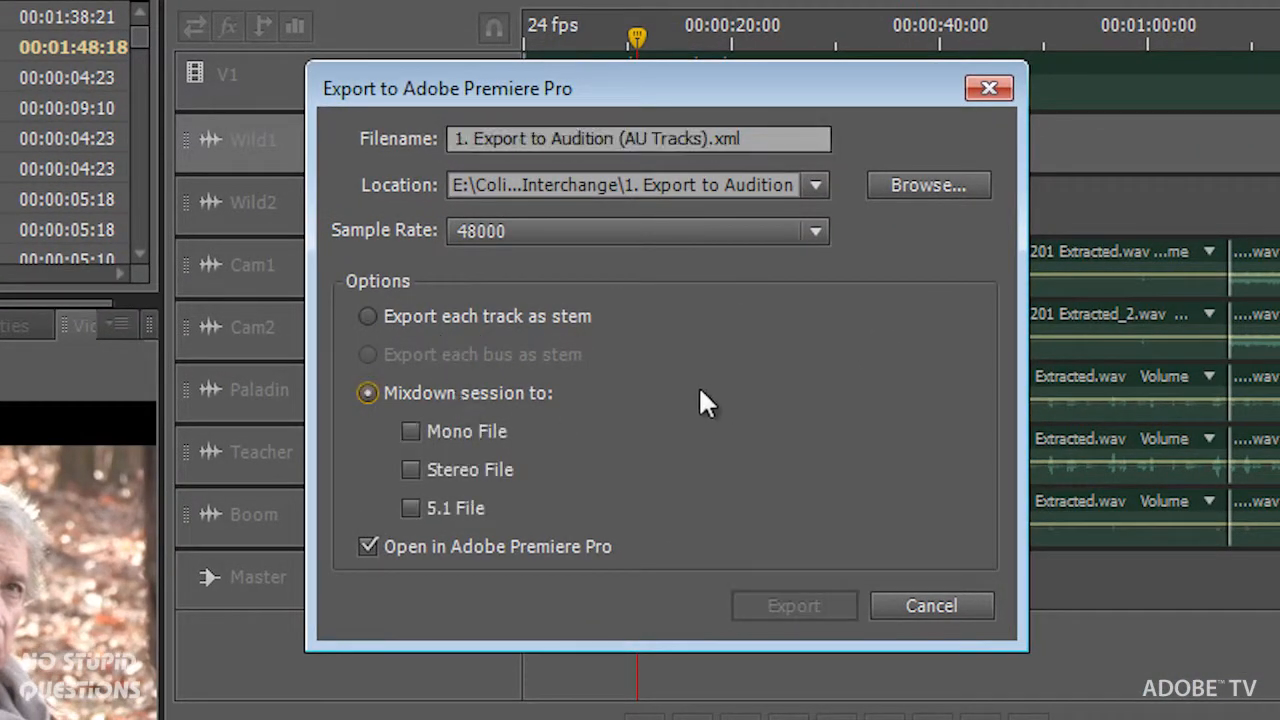
{"action": "mouse_move", "coordinate": [515, 450]}
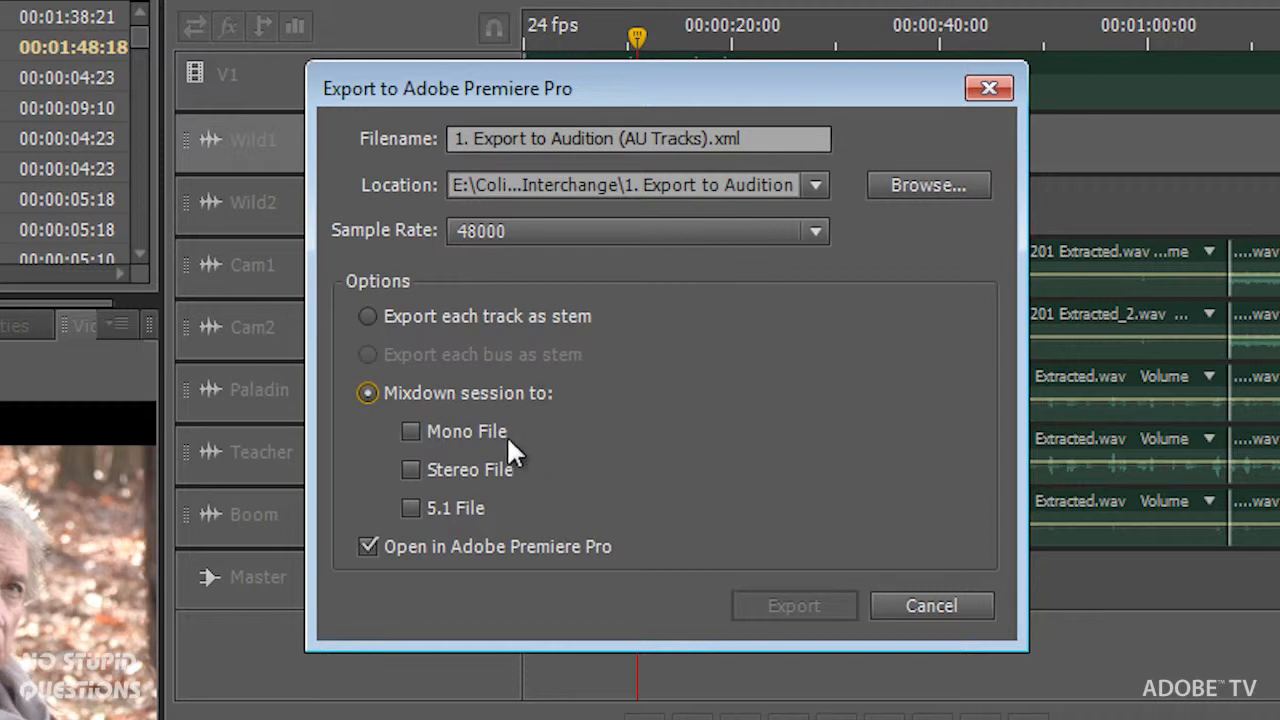
{"action": "mouse_move", "coordinate": [527, 530]}
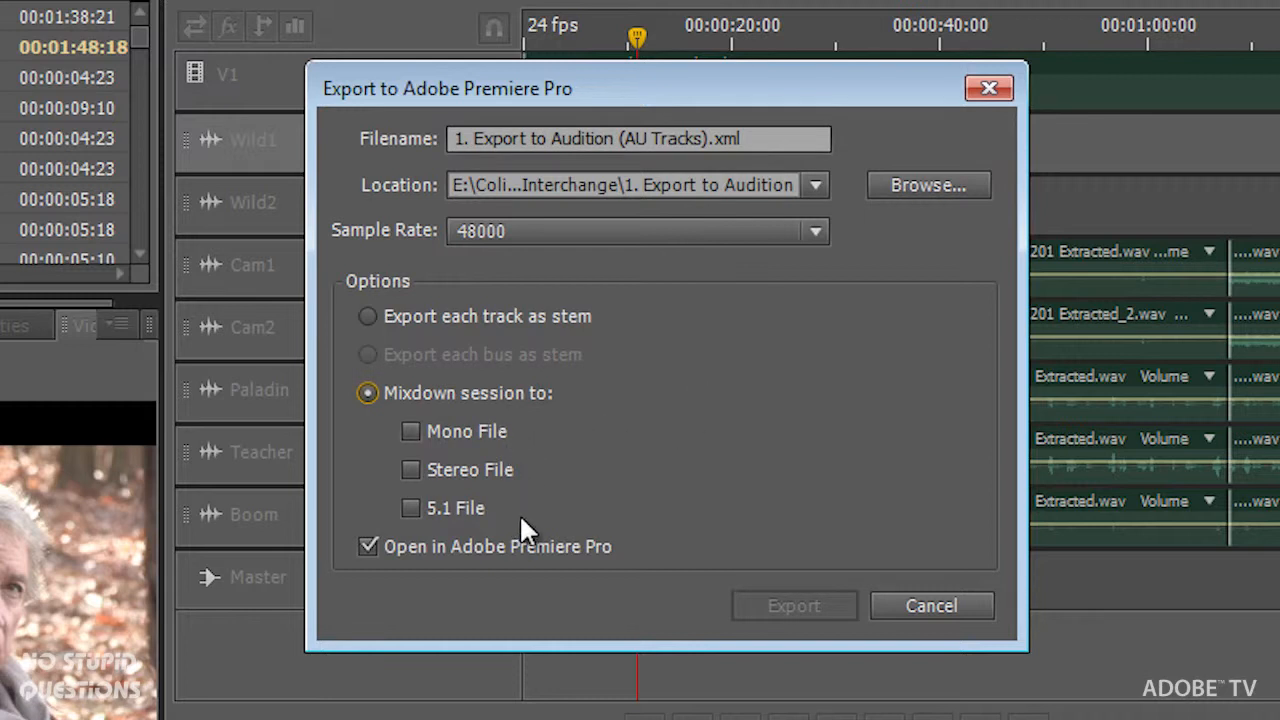
{"action": "left_click", "coordinate": [367, 316]}
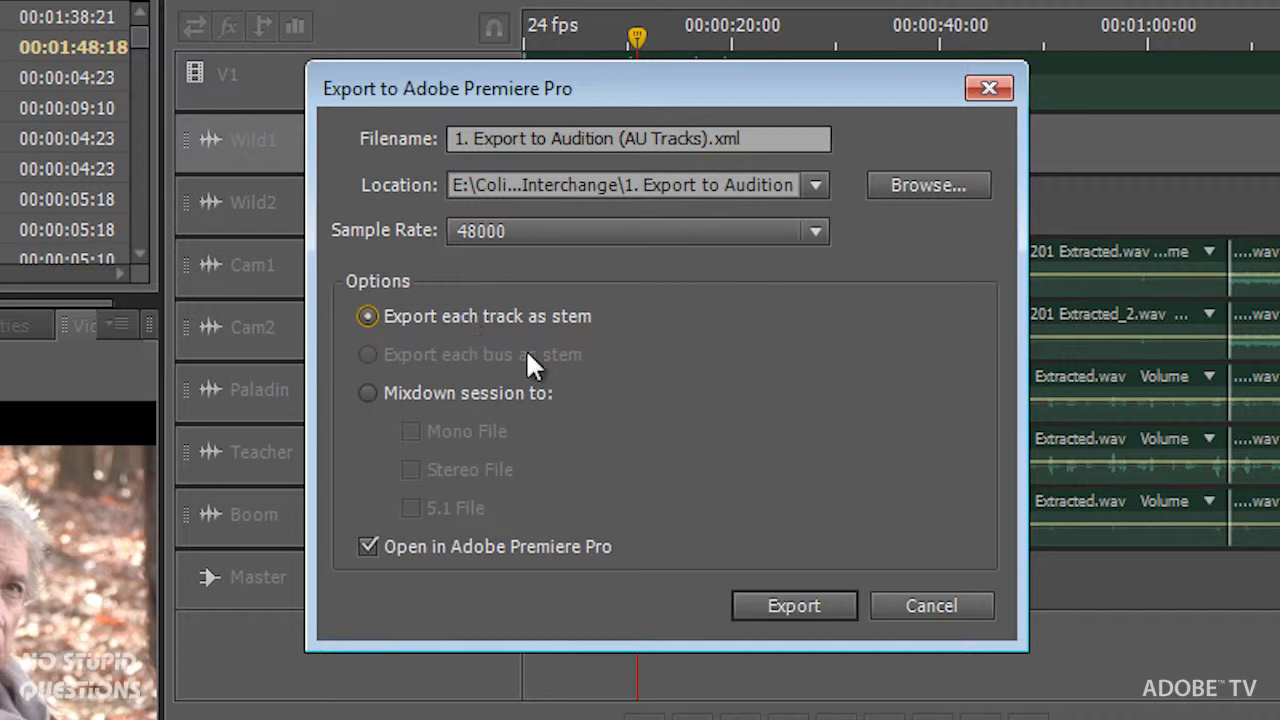
{"action": "mouse_move", "coordinate": [560, 355]}
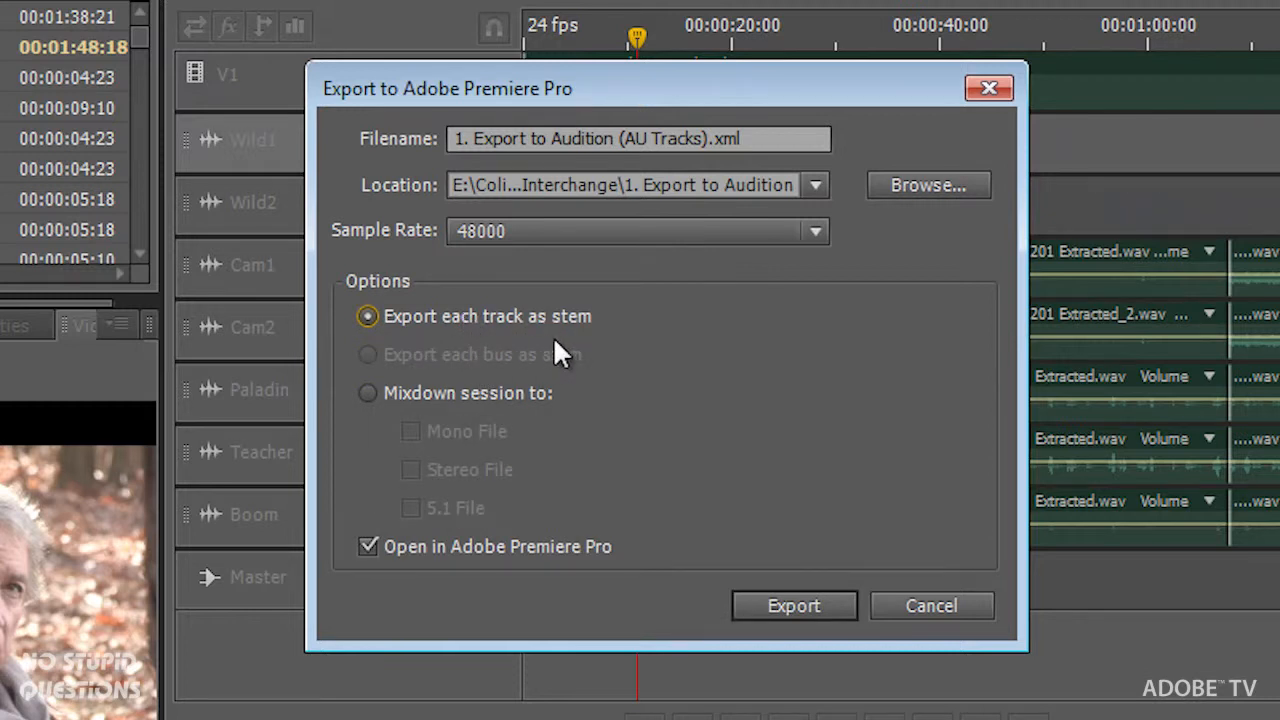
{"action": "mouse_move", "coordinate": [785, 258]}
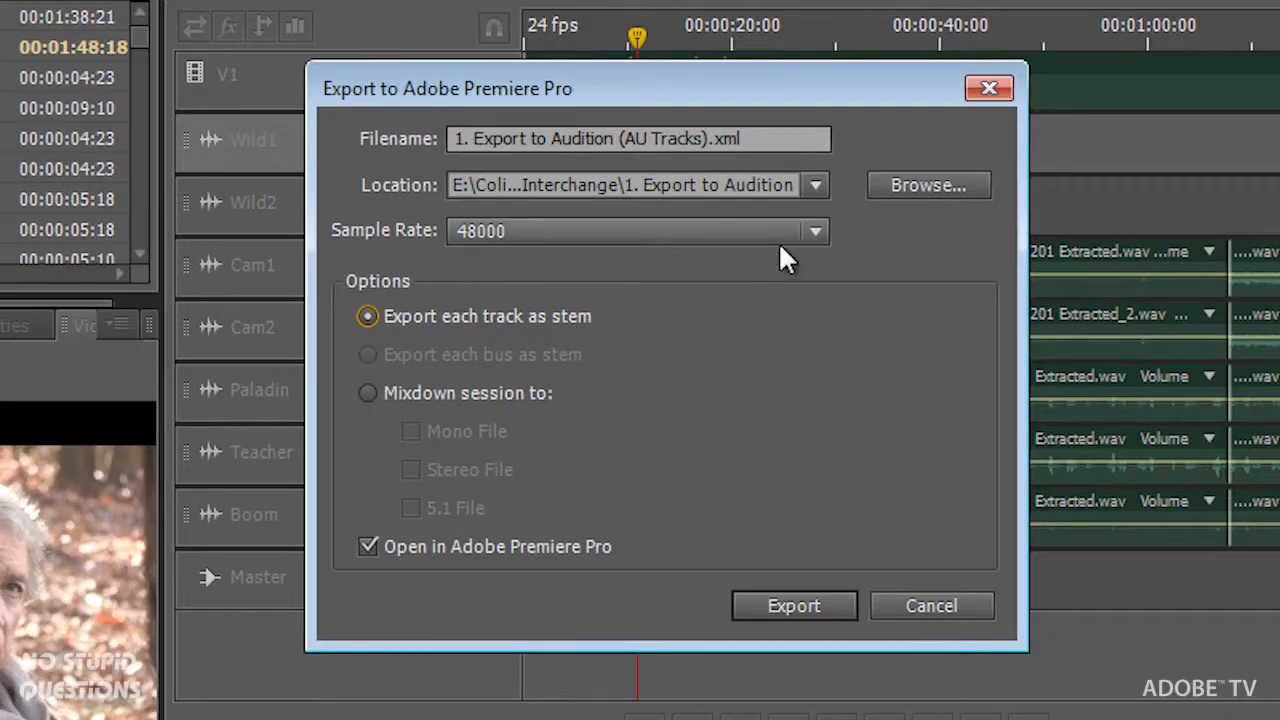
{"action": "left_click", "coordinate": [814, 231]}
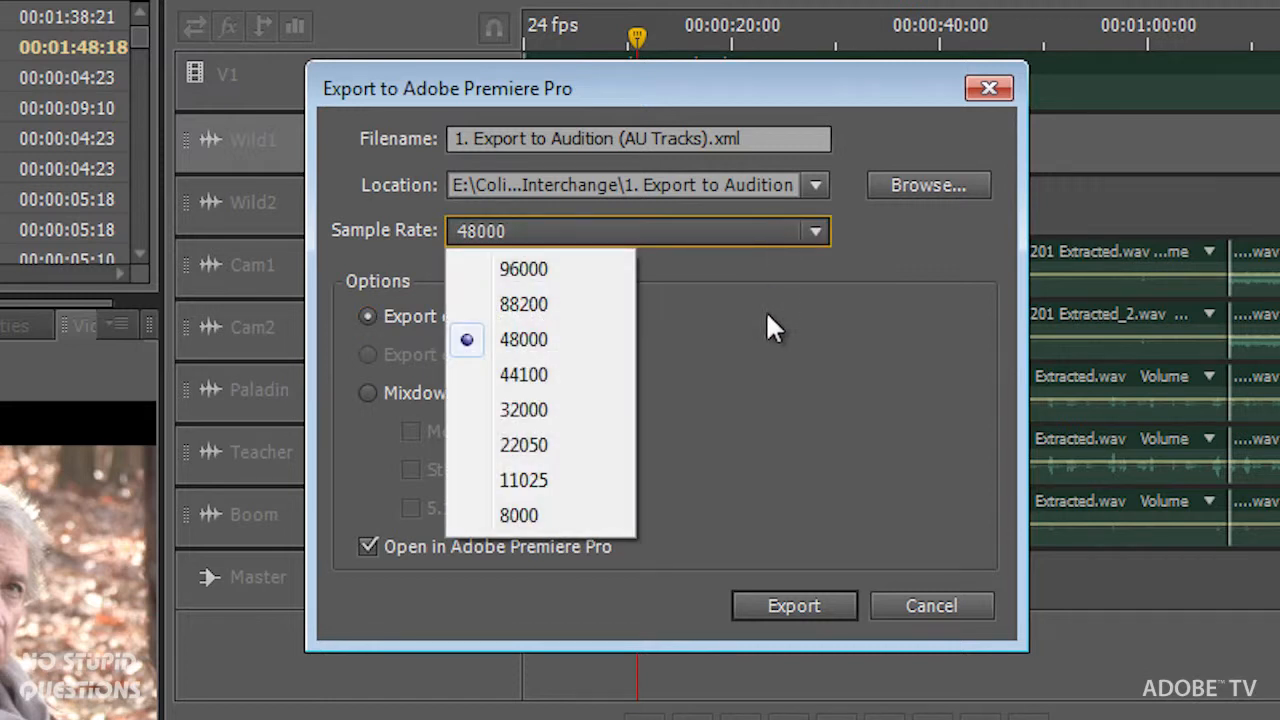
{"action": "left_click", "coordinate": [523, 339]}
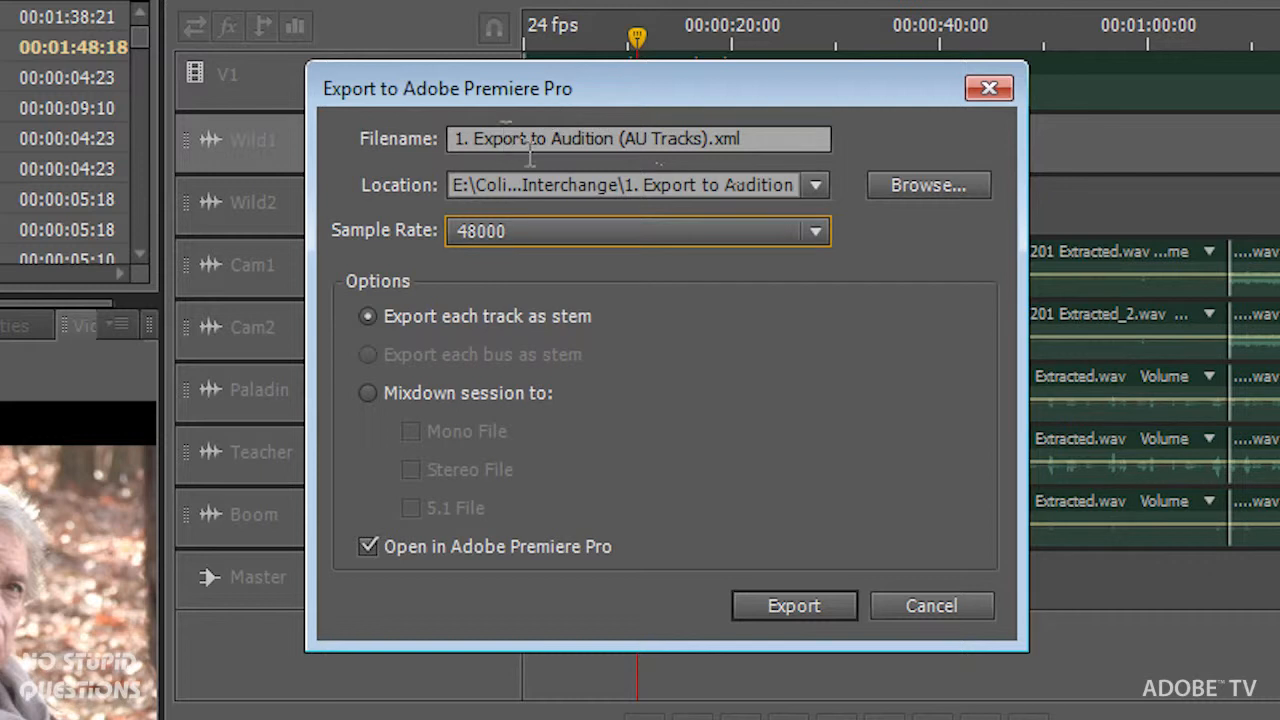
{"action": "mouse_move", "coordinate": [775, 420]}
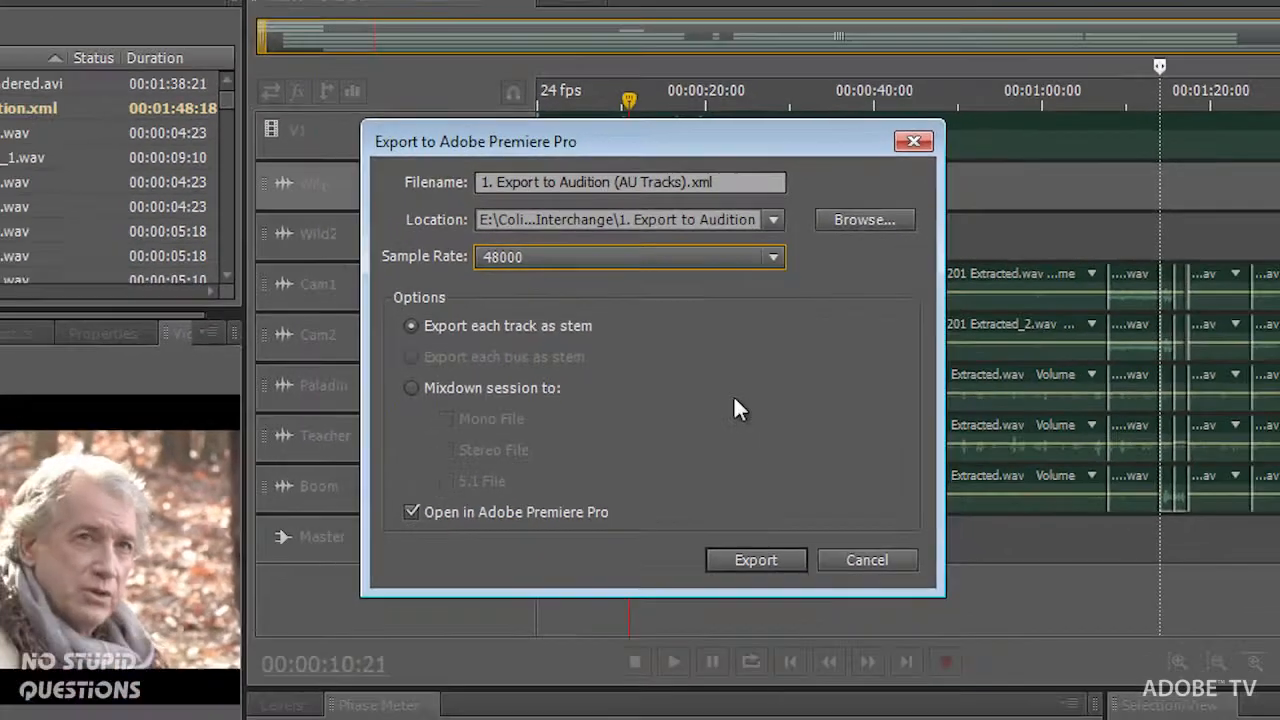
{"action": "left_click", "coordinate": [755, 559]}
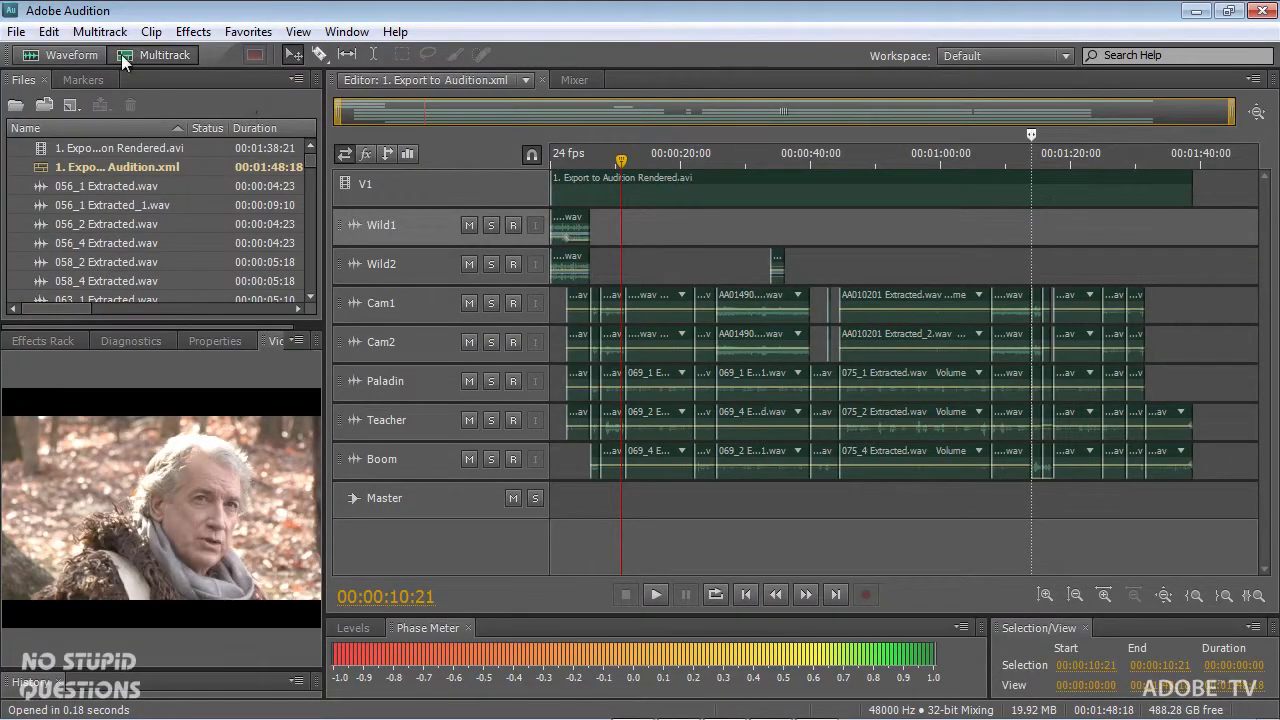
Choose File > Export > OMF for the multitrack session
{"action": "left_click", "coordinate": [16, 31]}
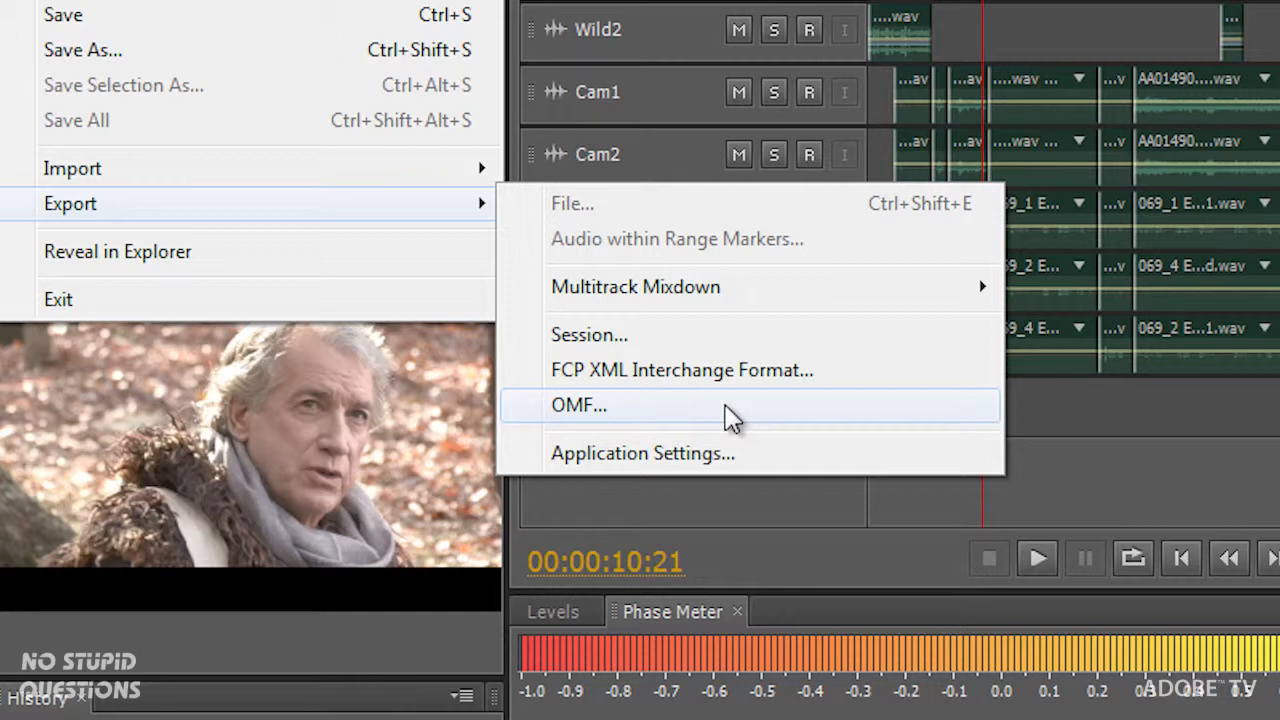
{"action": "mouse_move", "coordinate": [847, 370]}
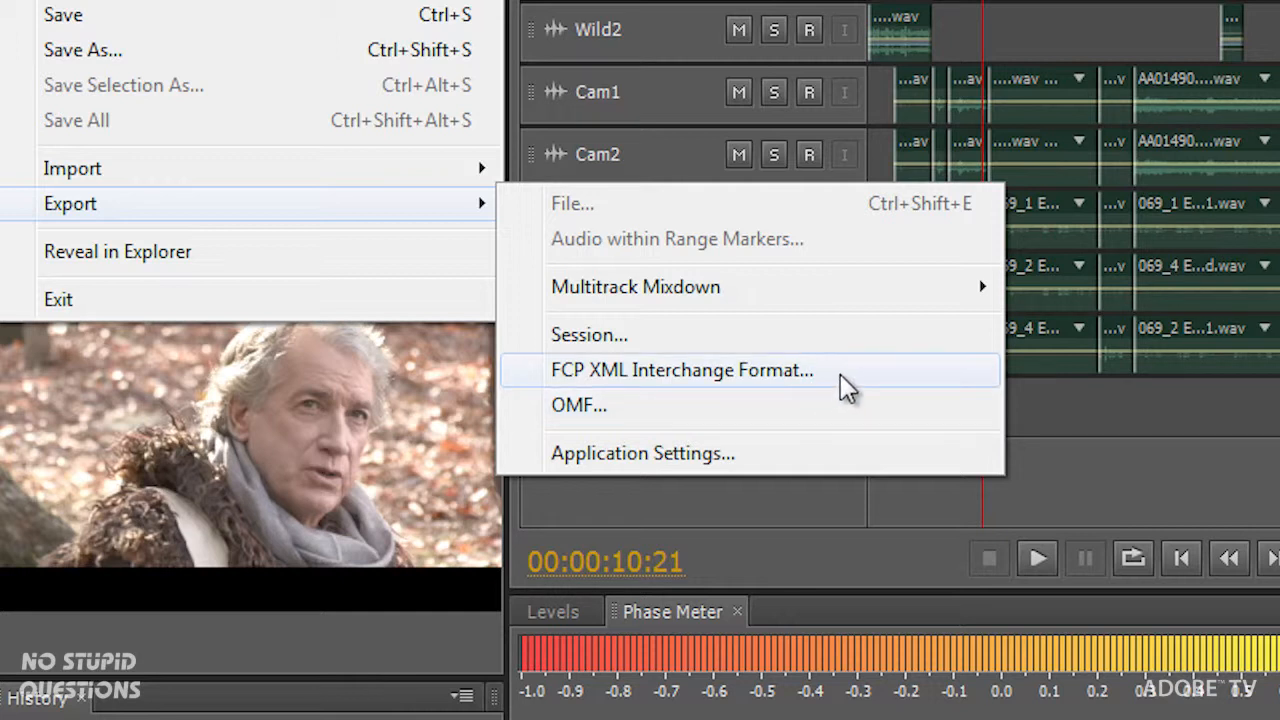
{"action": "mouse_move", "coordinate": [858, 388]}
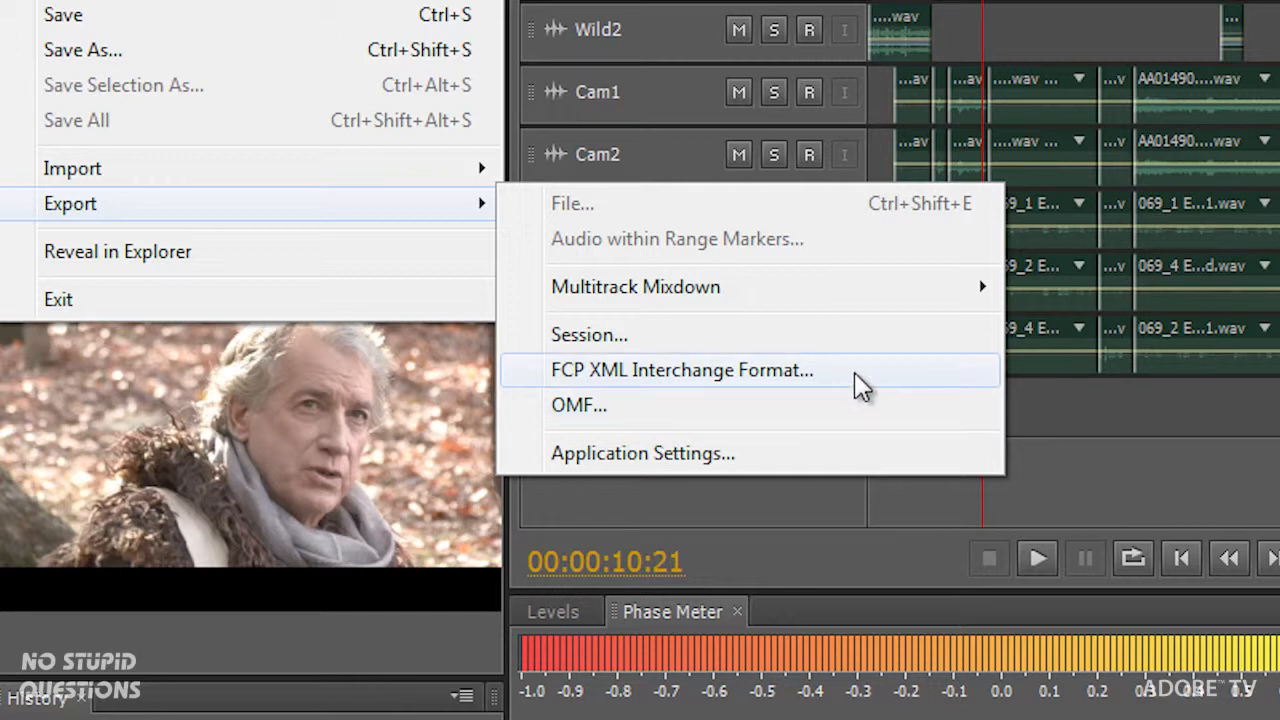
{"action": "left_click", "coordinate": [579, 405]}
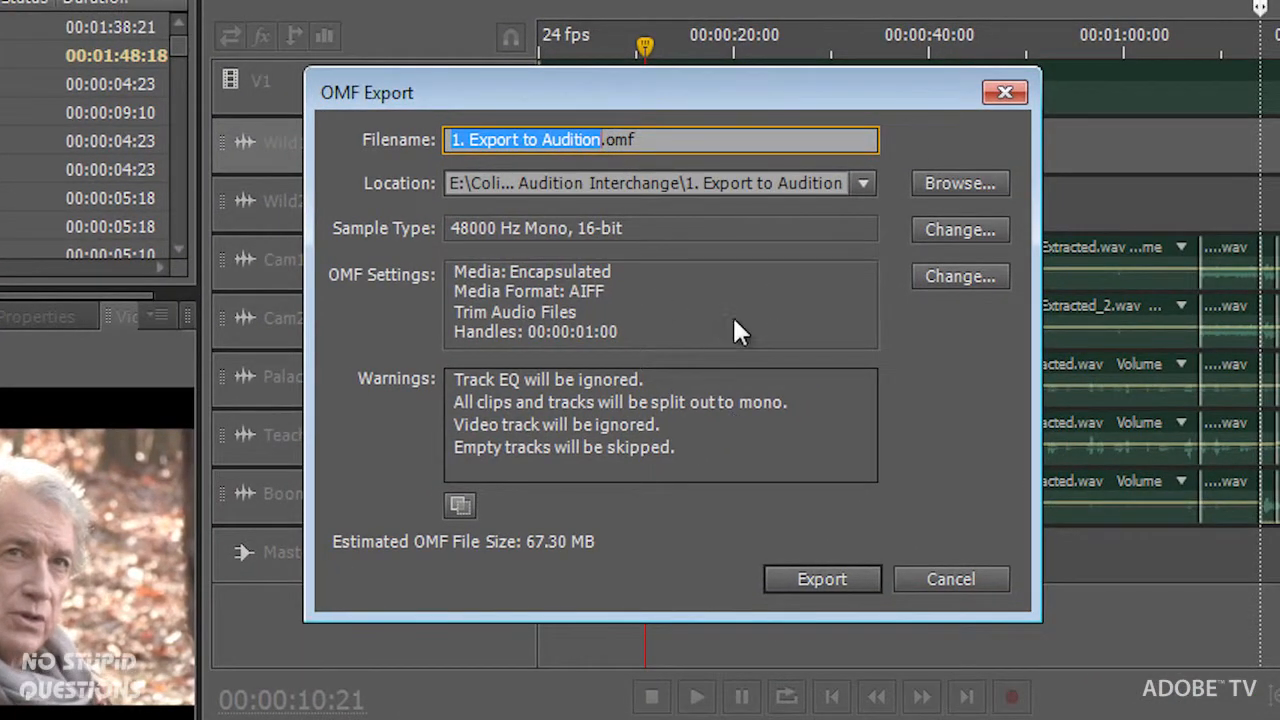
{"action": "mouse_move", "coordinate": [515, 530]}
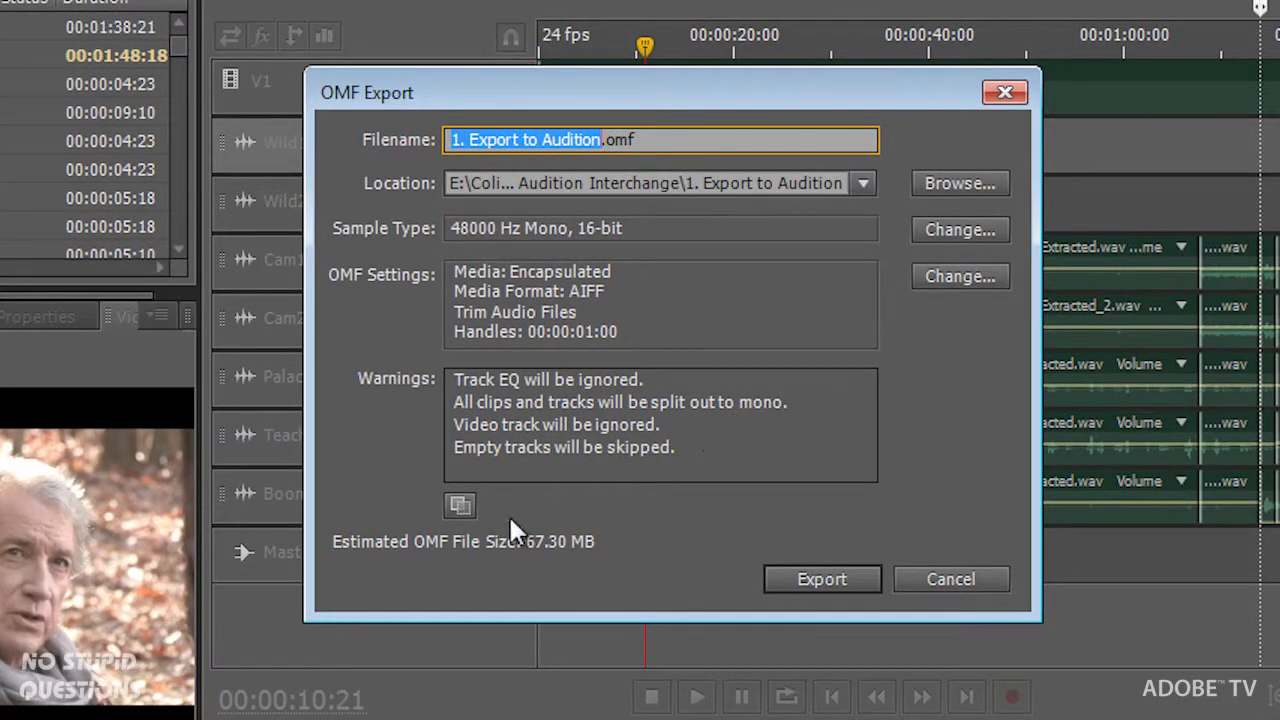
{"action": "mouse_move", "coordinate": [762, 203]}
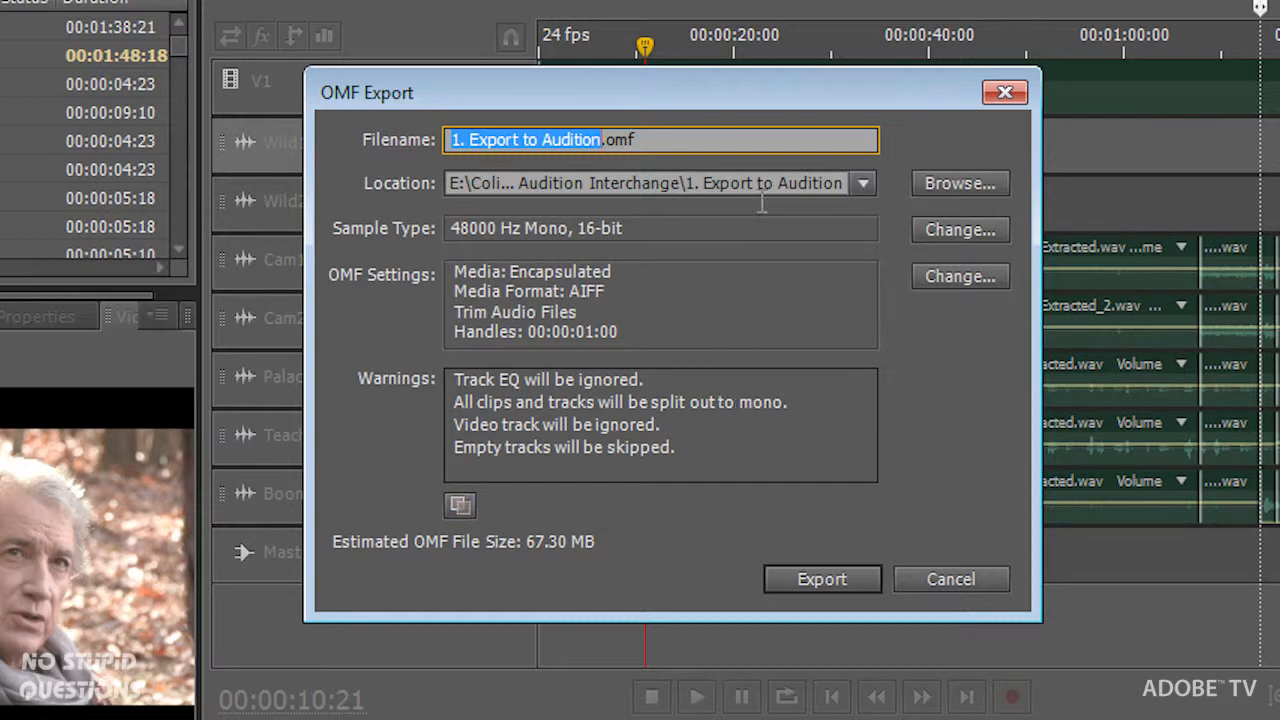
{"action": "mouse_move", "coordinate": [778, 330]}
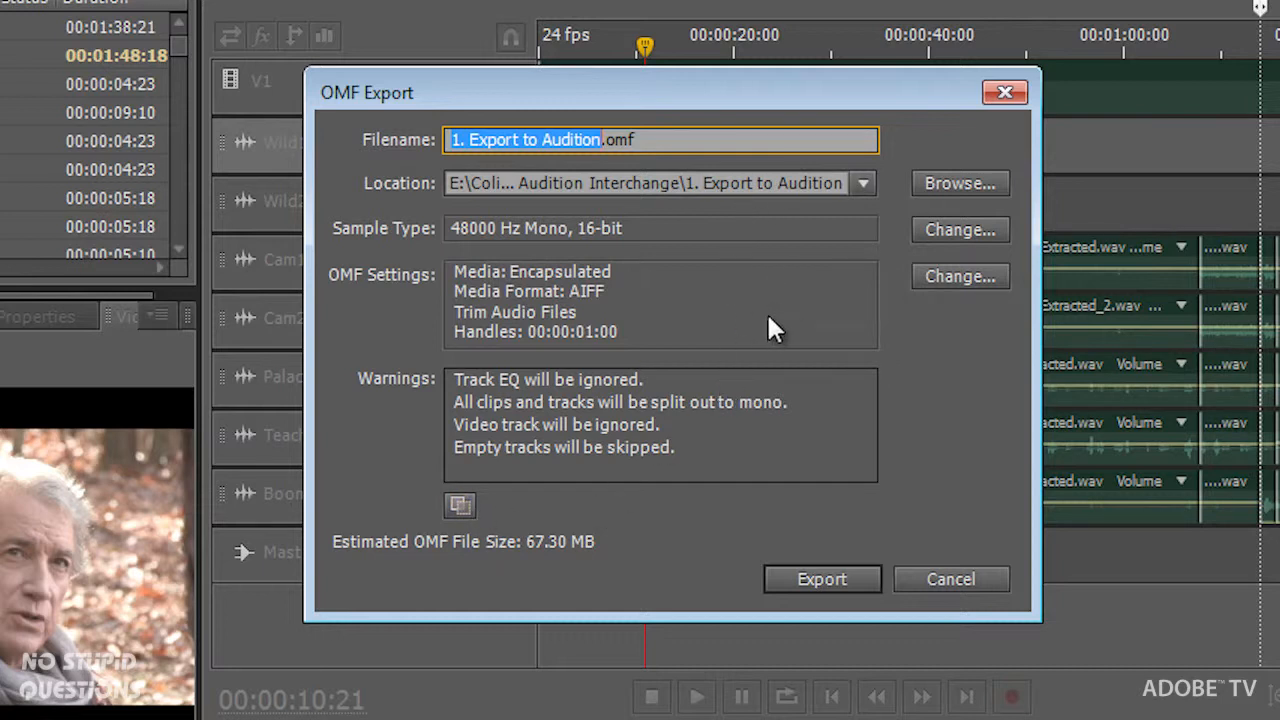
{"action": "mouse_move", "coordinate": [1005, 92]}
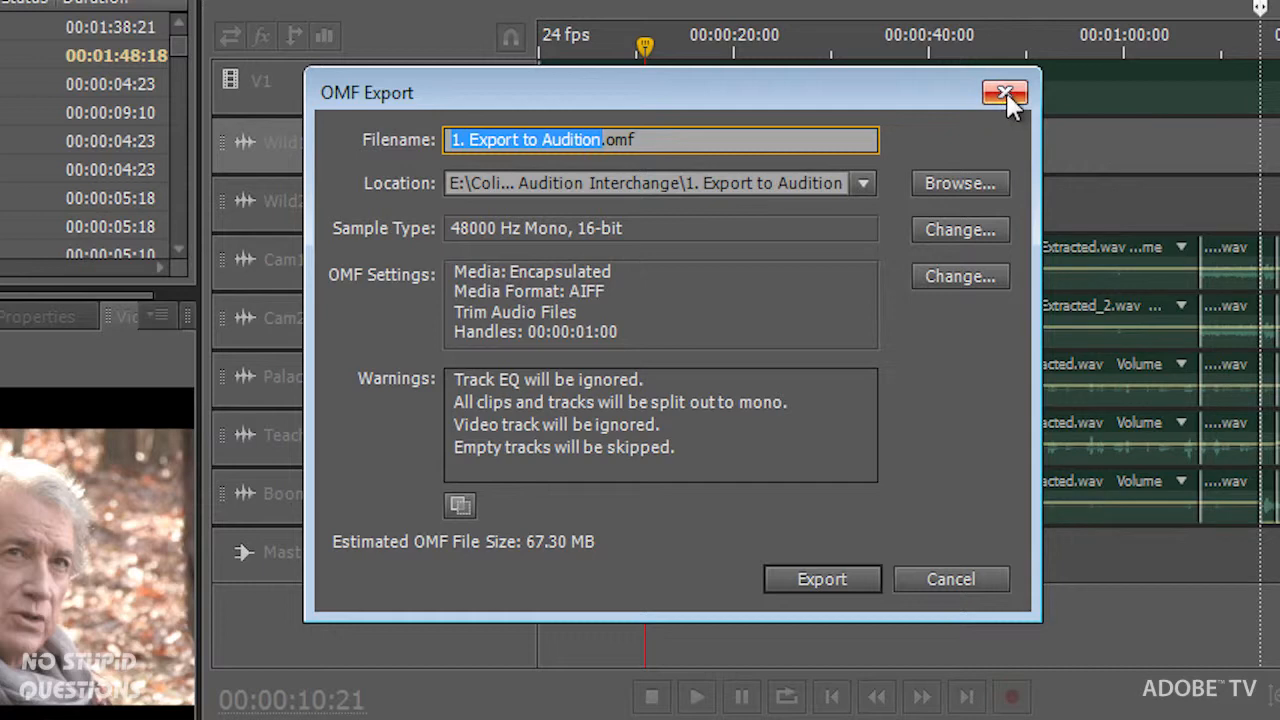
{"action": "mouse_move", "coordinate": [1005, 93]}
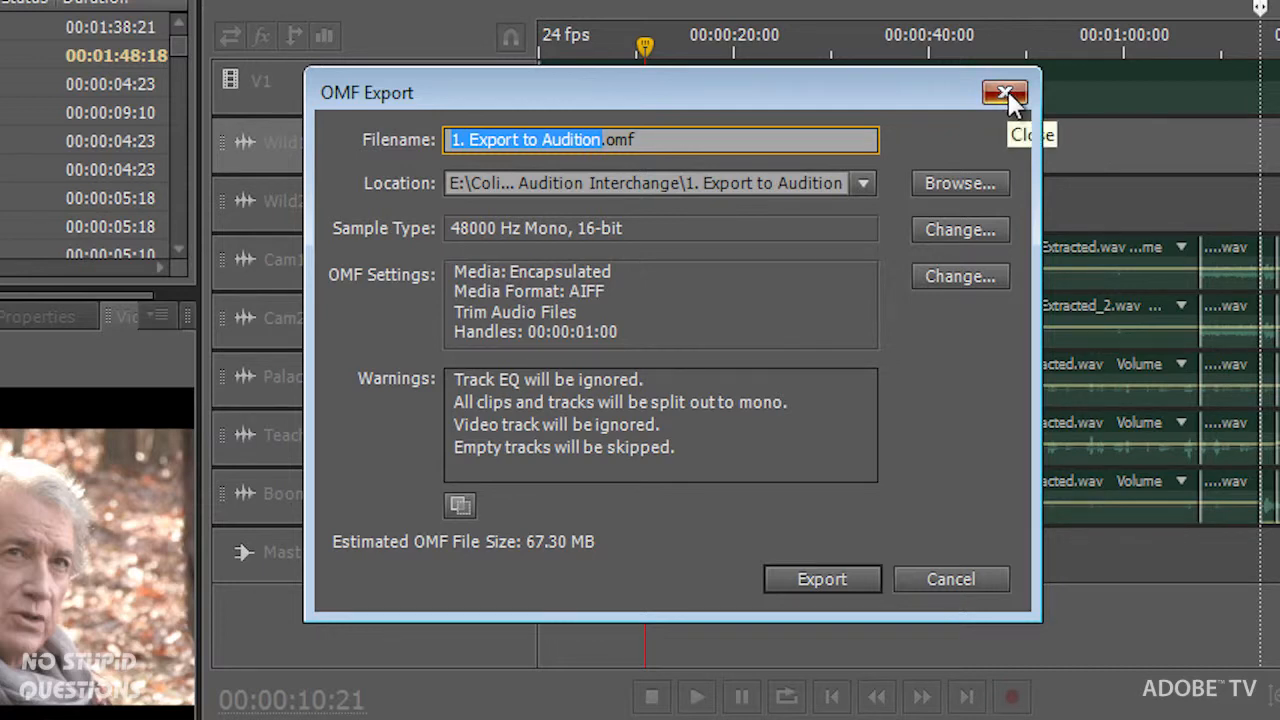
Close the OMF Export window without exporting
{"action": "left_click", "coordinate": [1005, 92]}
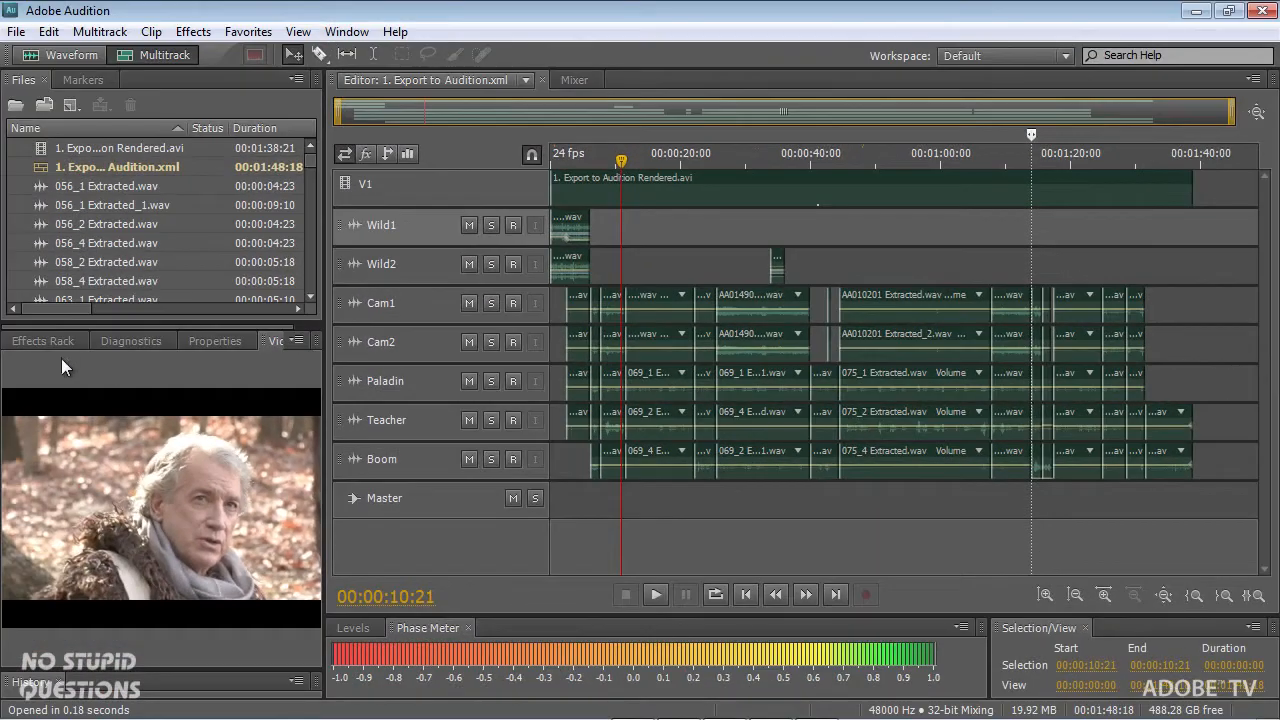
Show the Effects Rack for a Cam2 clip and open slot 1's effect list
{"action": "left_click", "coordinate": [42, 340]}
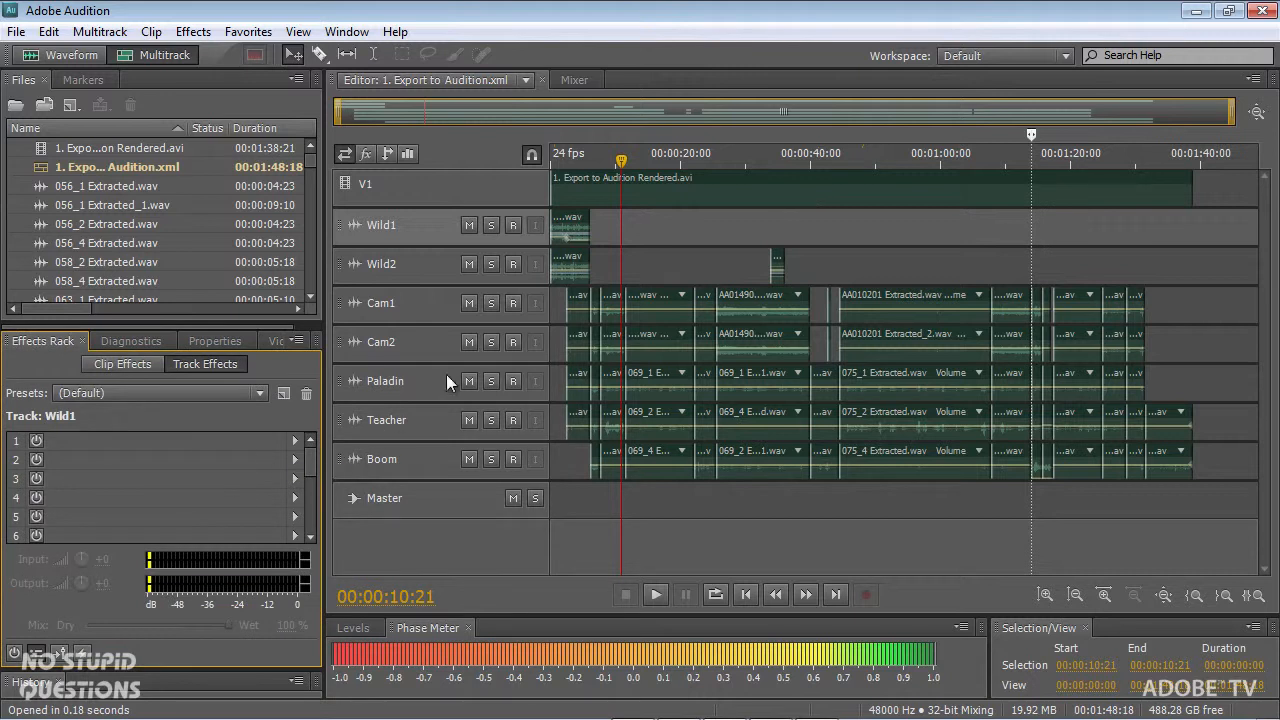
{"action": "left_click", "coordinate": [400, 342]}
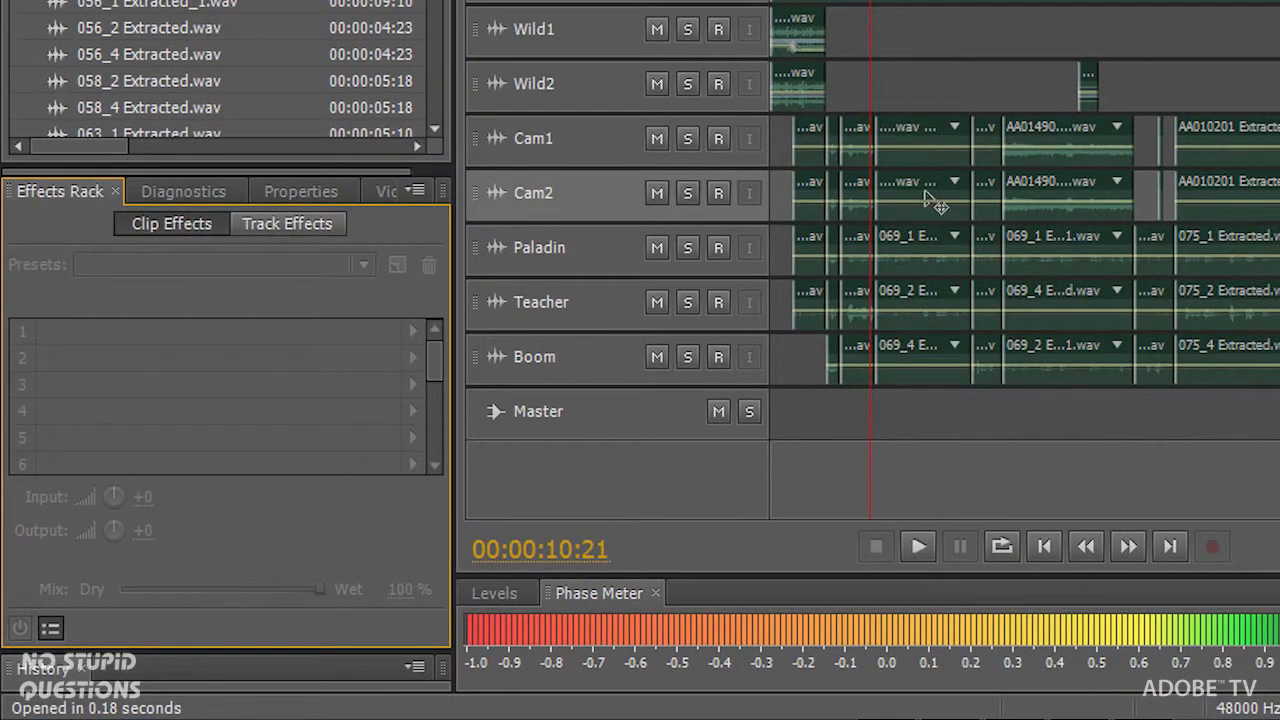
{"action": "left_click", "coordinate": [910, 193]}
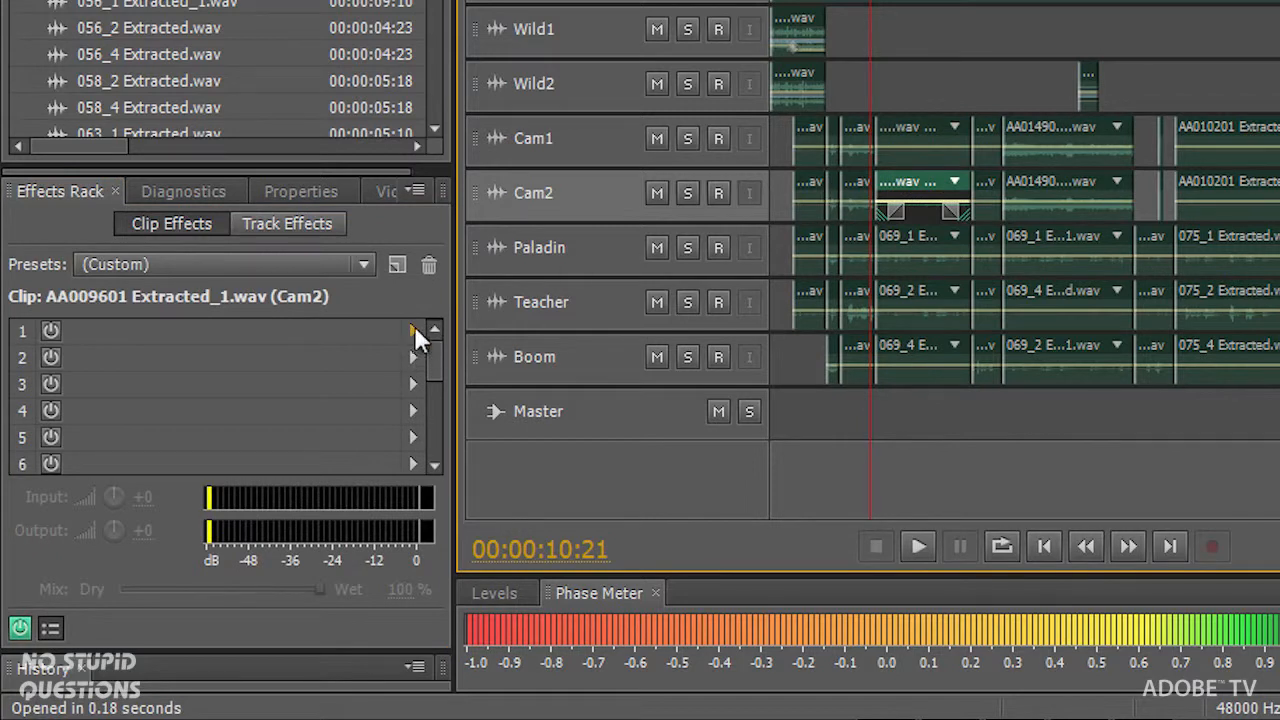
{"action": "left_click", "coordinate": [413, 331]}
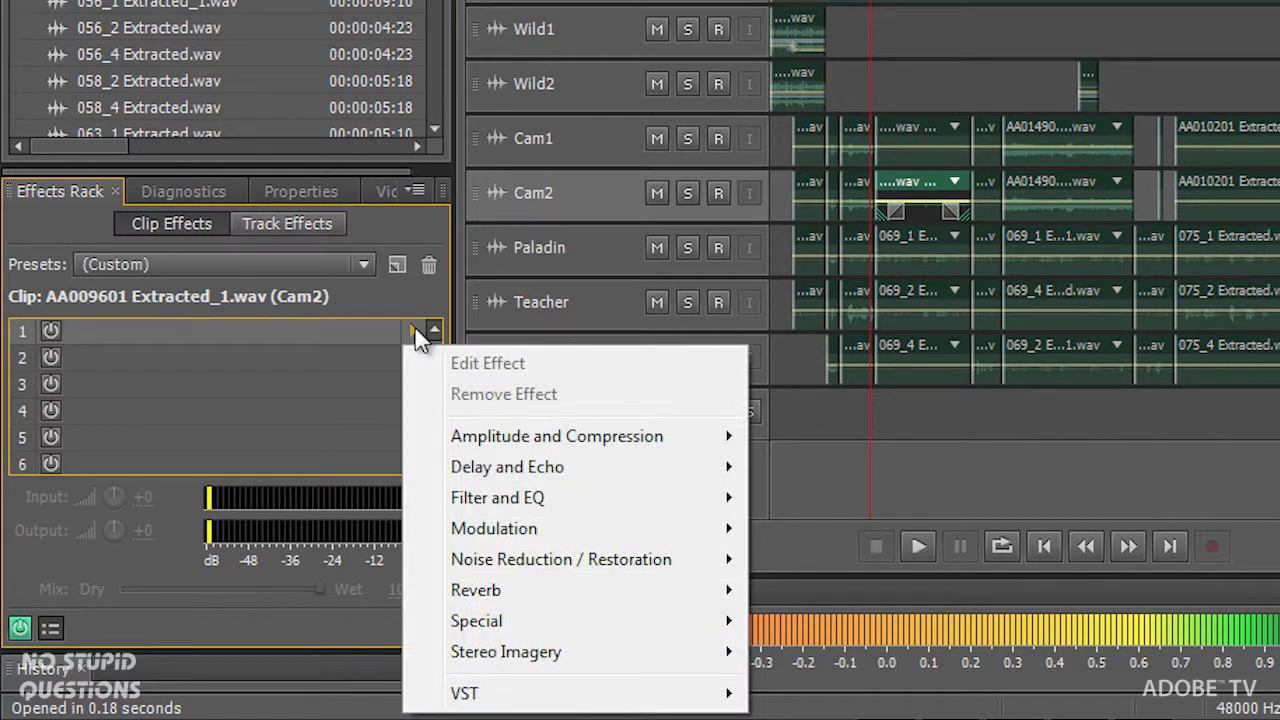
{"action": "mouse_move", "coordinate": [507, 467]}
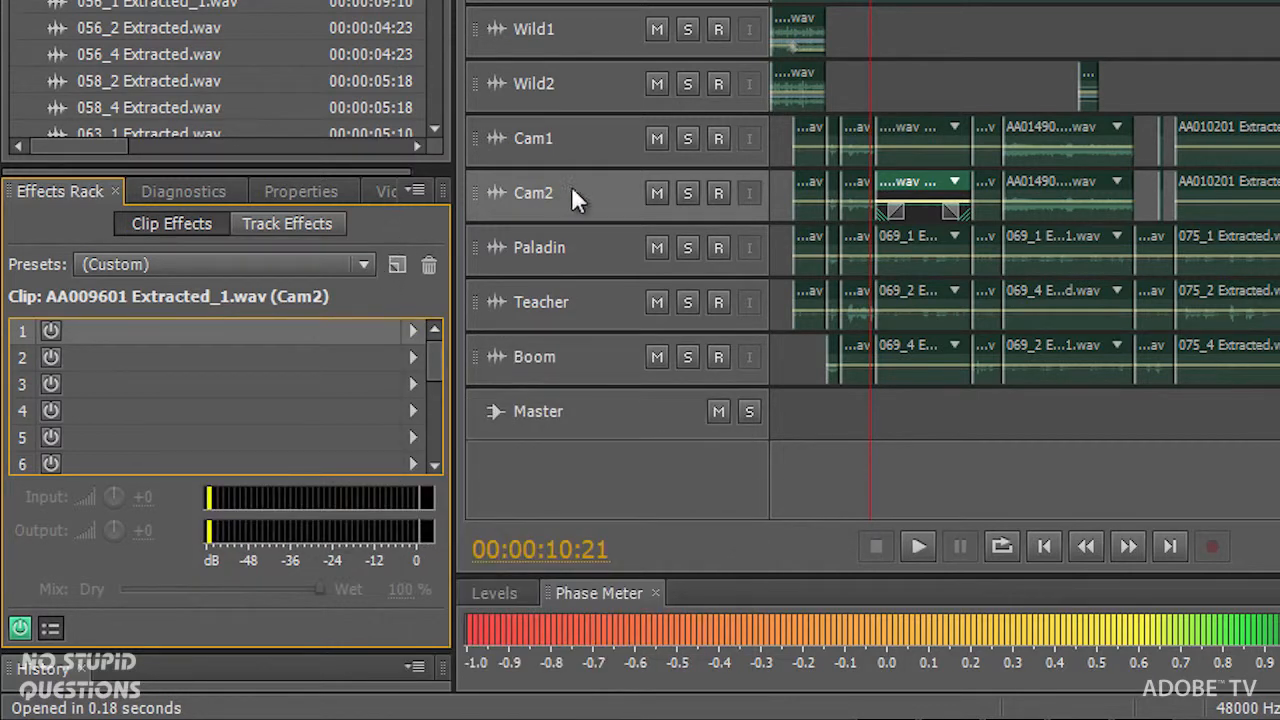
Show the Cam2 track's empty Default rack and cancel saving a preset
{"action": "left_click", "coordinate": [287, 223]}
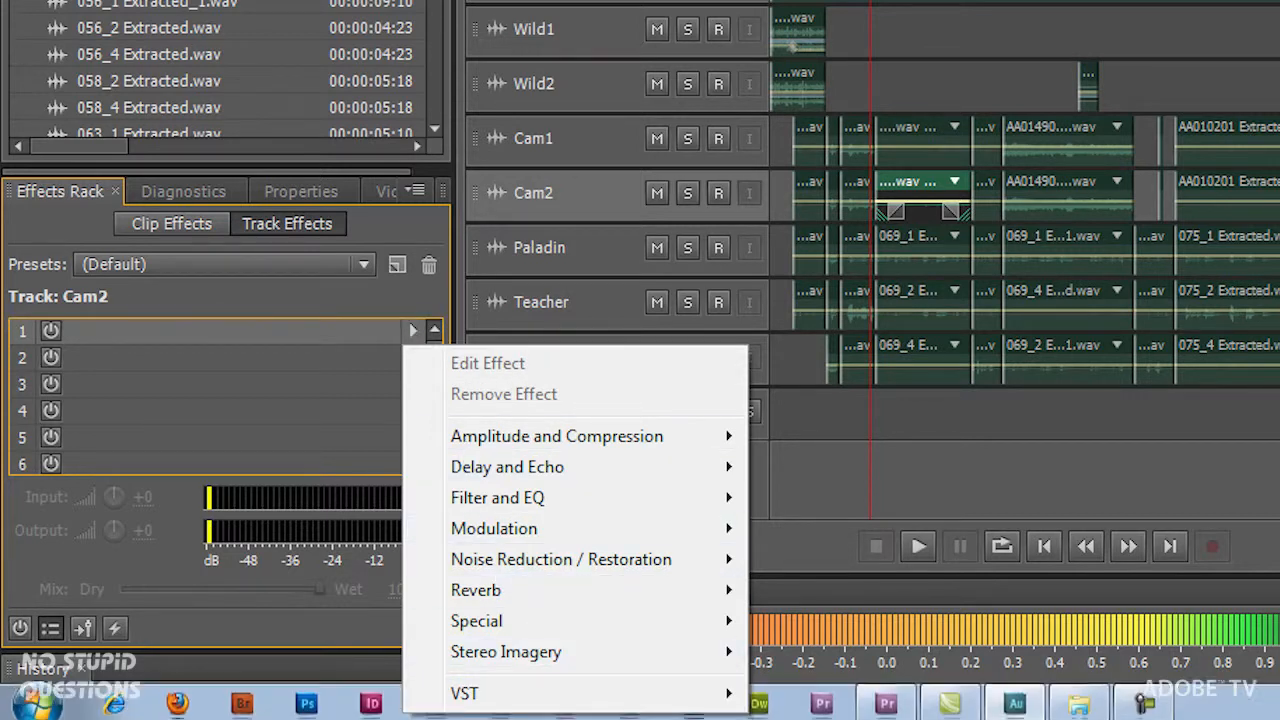
{"action": "left_click", "coordinate": [397, 264]}
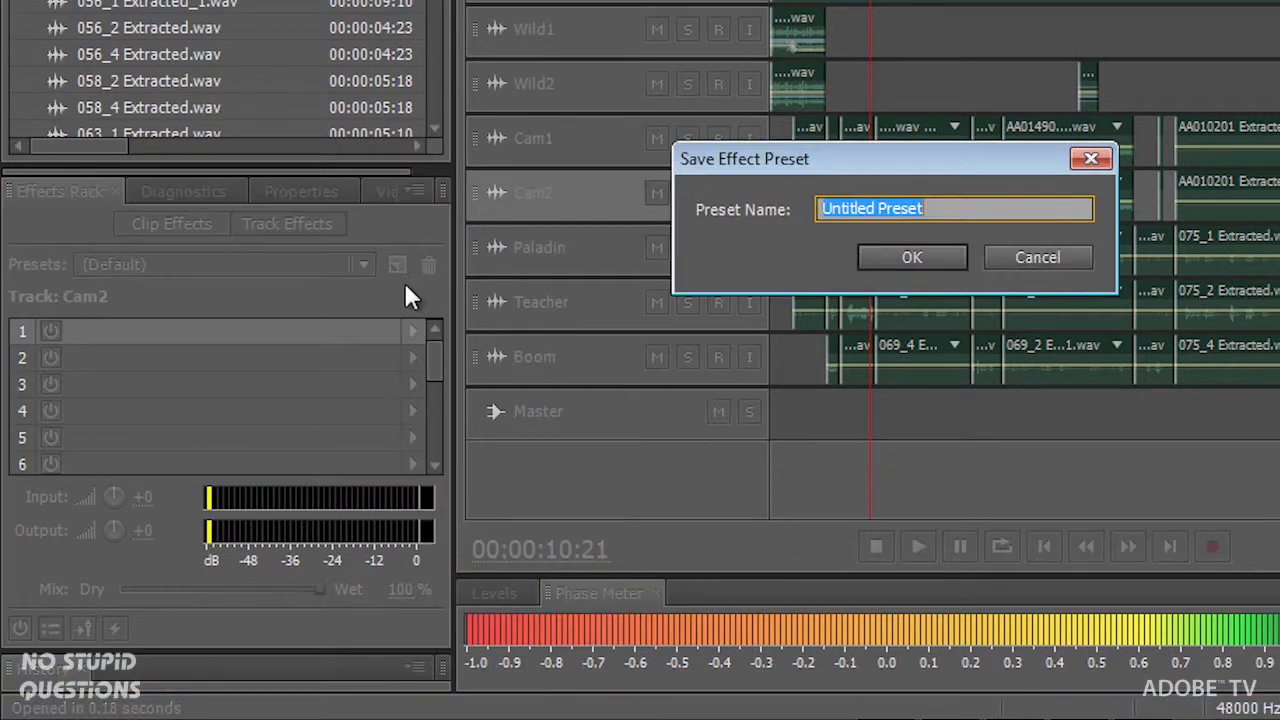
{"action": "left_click", "coordinate": [1037, 257]}
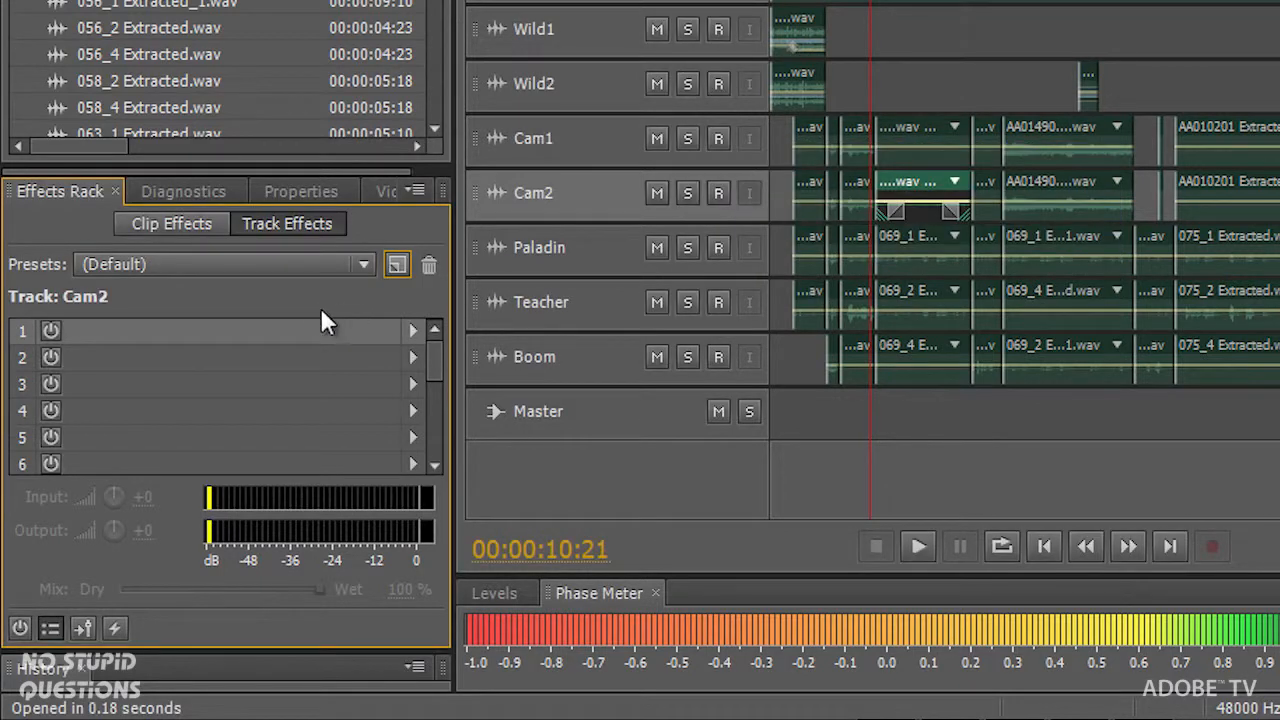